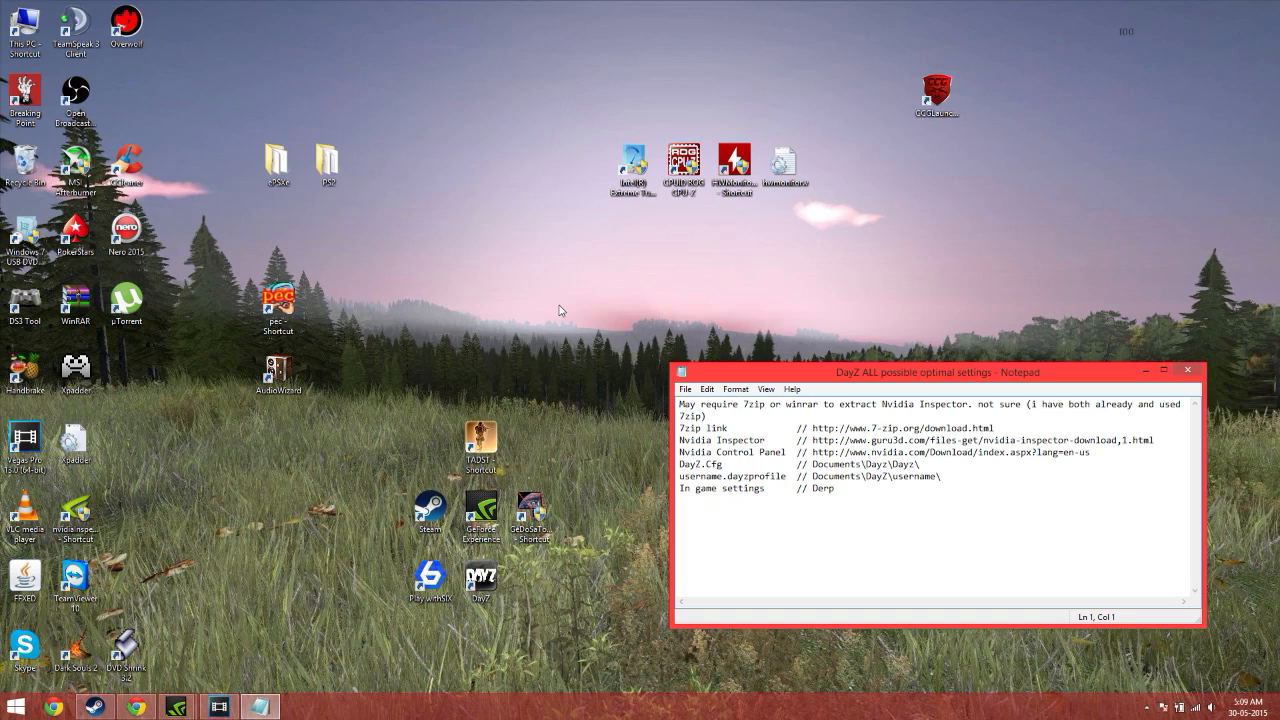
pyautogui.moveTo(468, 296)
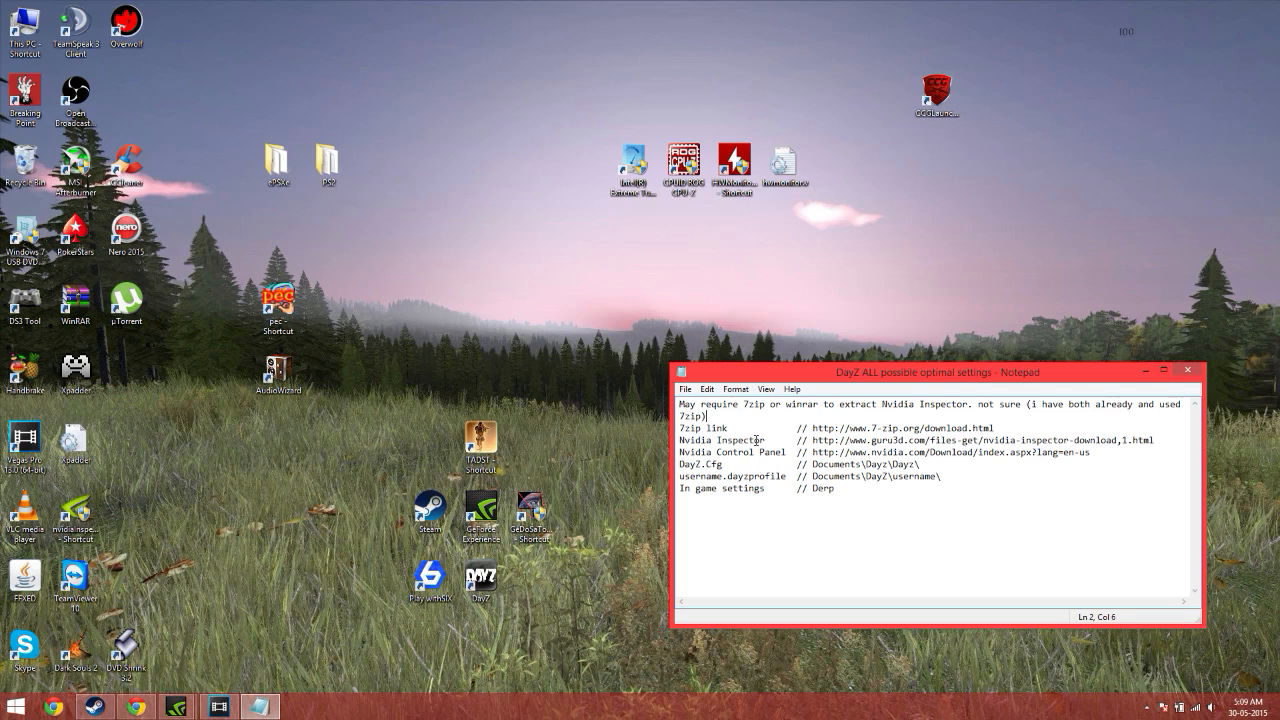
pyautogui.moveTo(536, 462)
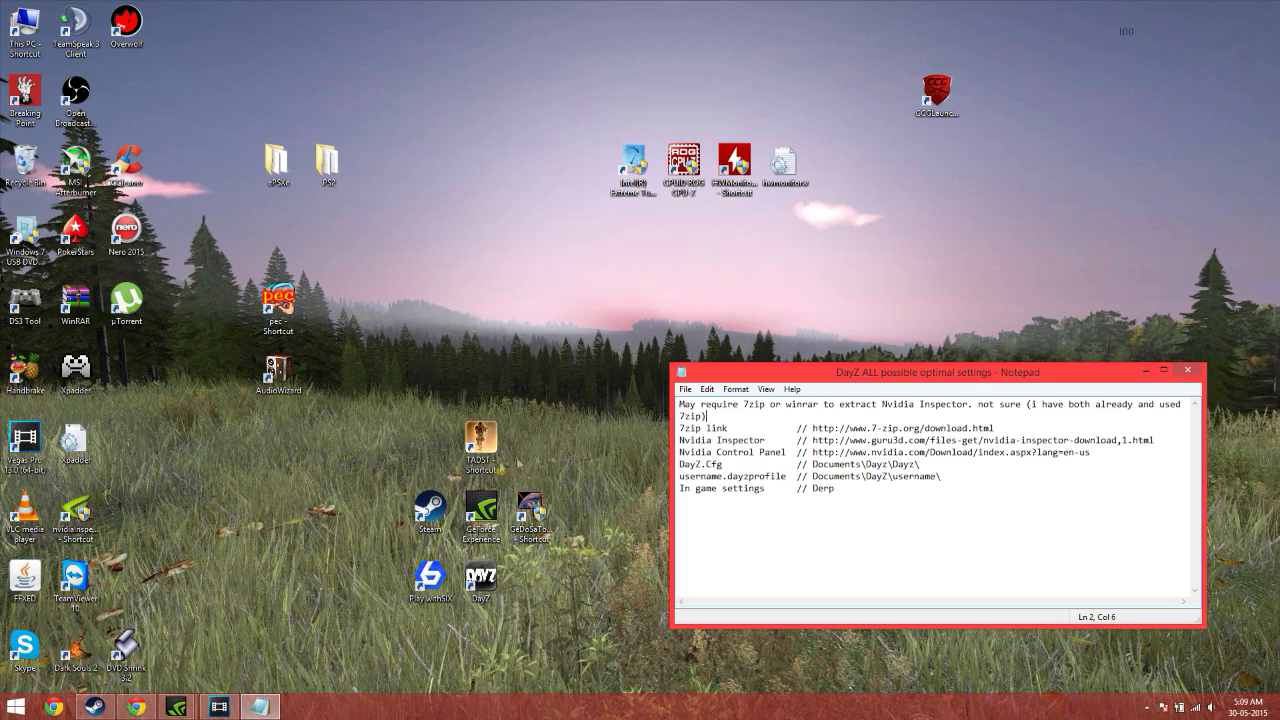
pyautogui.moveTo(378, 460)
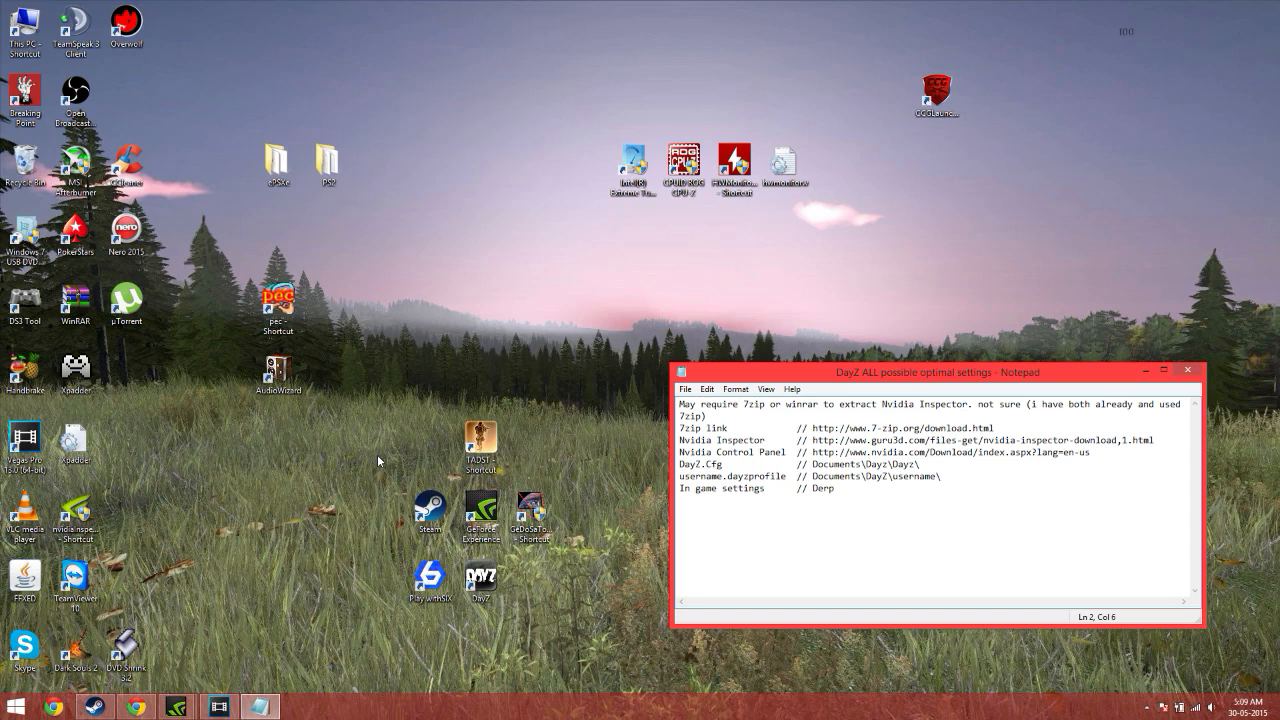
# Step: Bring up the Start menu's list of programs and personal folders
pyautogui.click(10, 704)
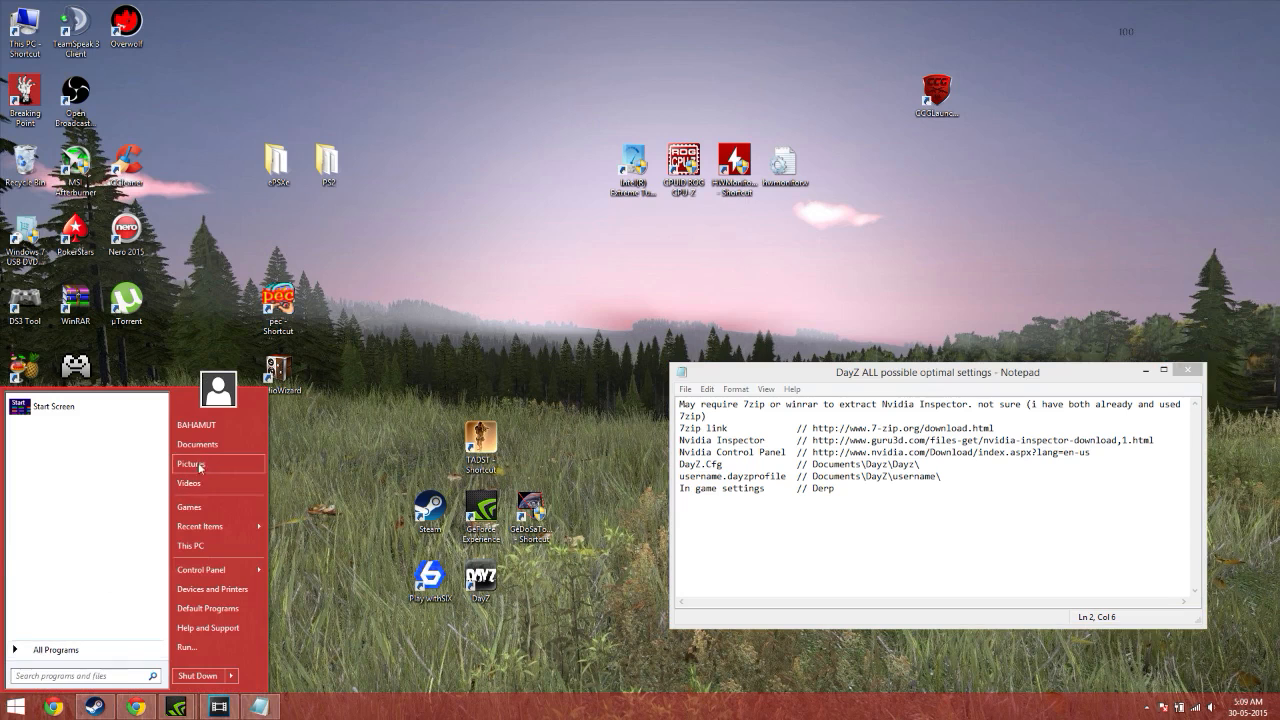
# Step: Navigate Documents > Nvidia Inspector > Guru3D.com and launch nvidiaInspector from its context menu
pyautogui.click(196, 444)
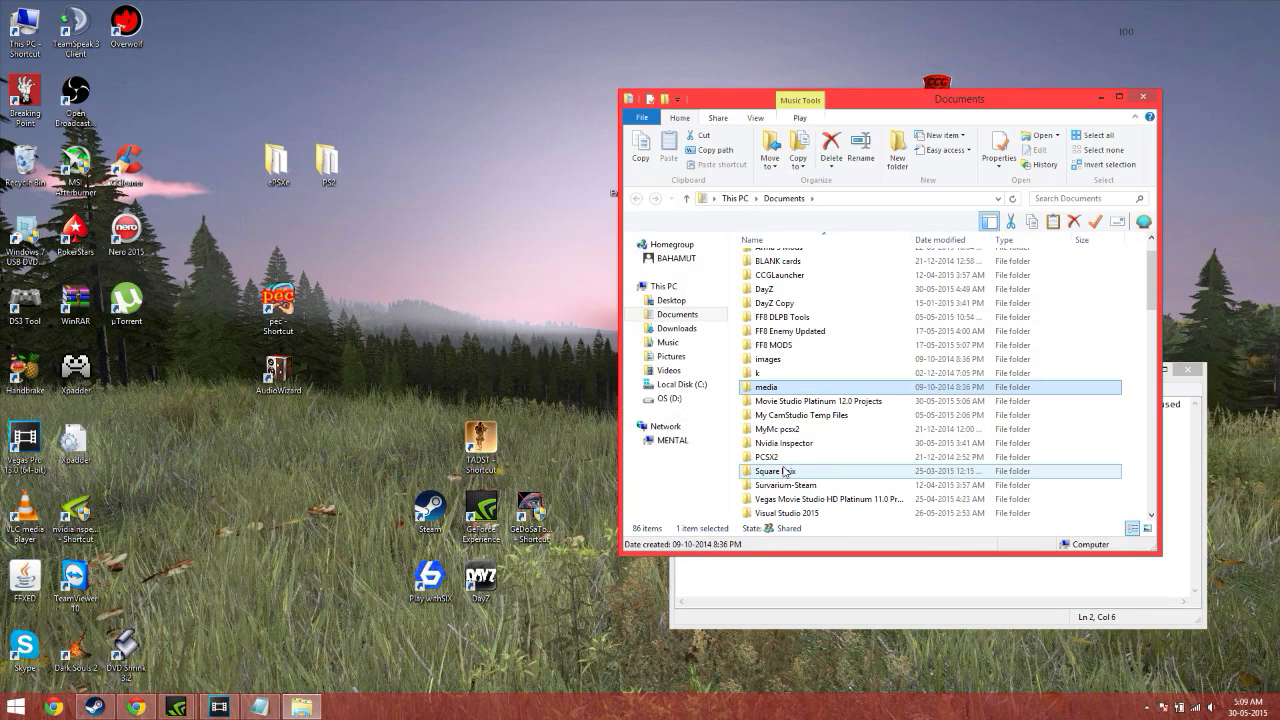
pyautogui.doubleClick(784, 442)
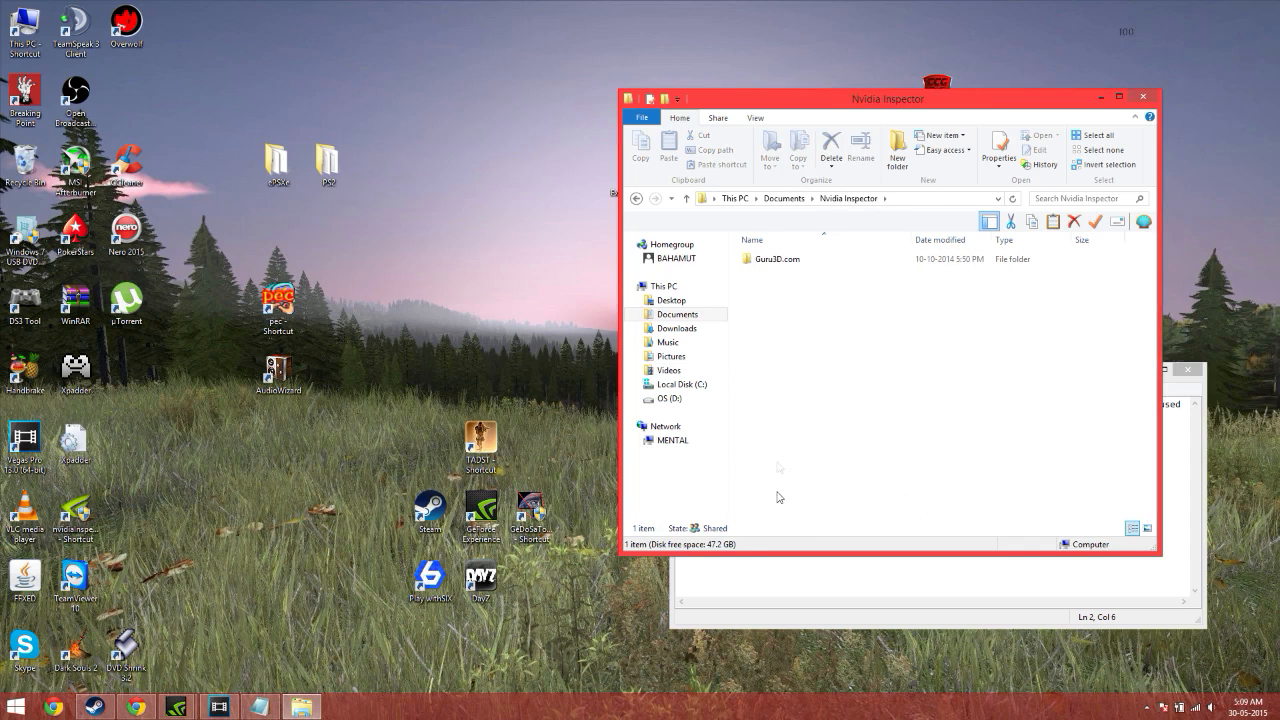
pyautogui.doubleClick(778, 258)
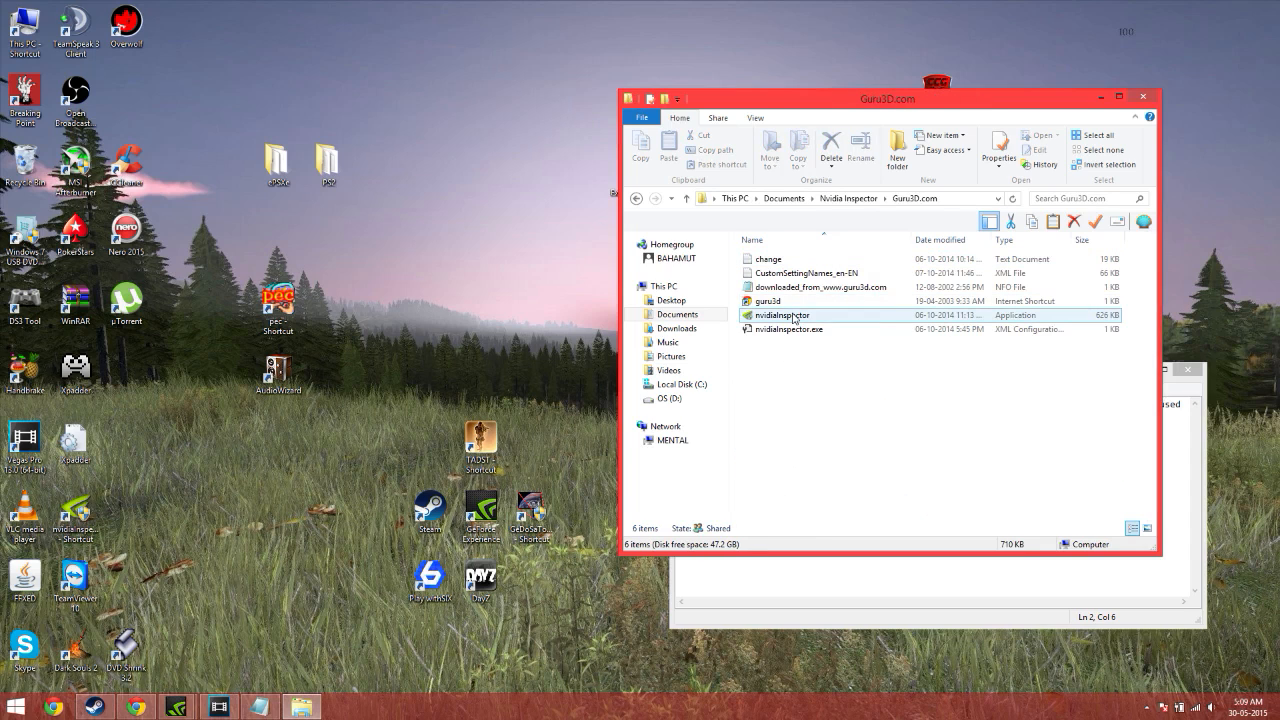
pyautogui.rightClick(780, 316)
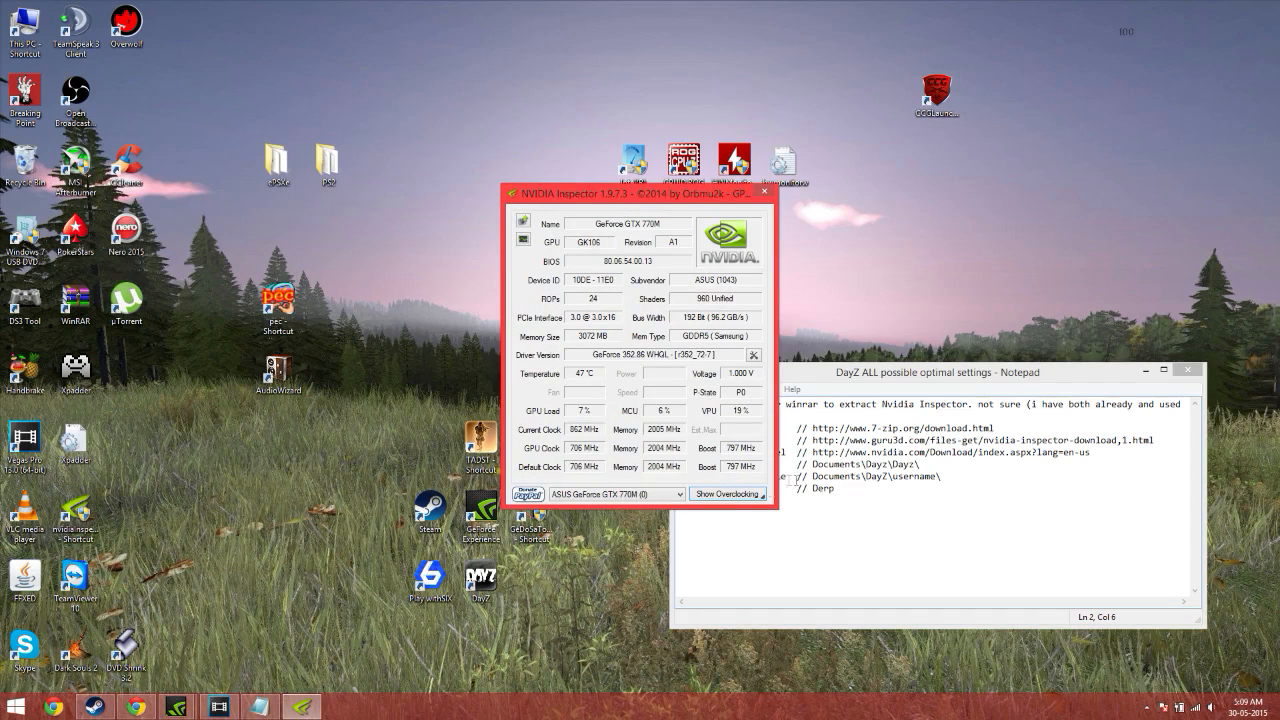
# Step: Show Overclocking, accept the warning, and enter the Driver Profile Settings window
pyautogui.click(724, 492)
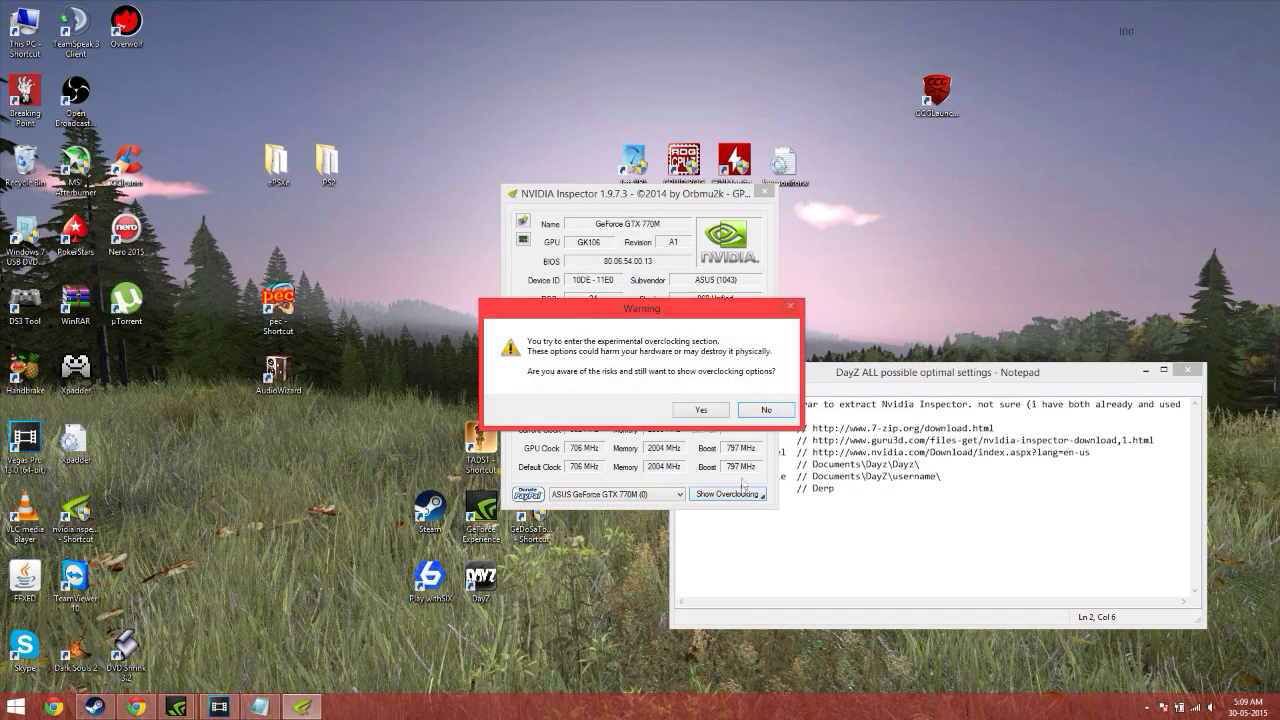
pyautogui.click(700, 408)
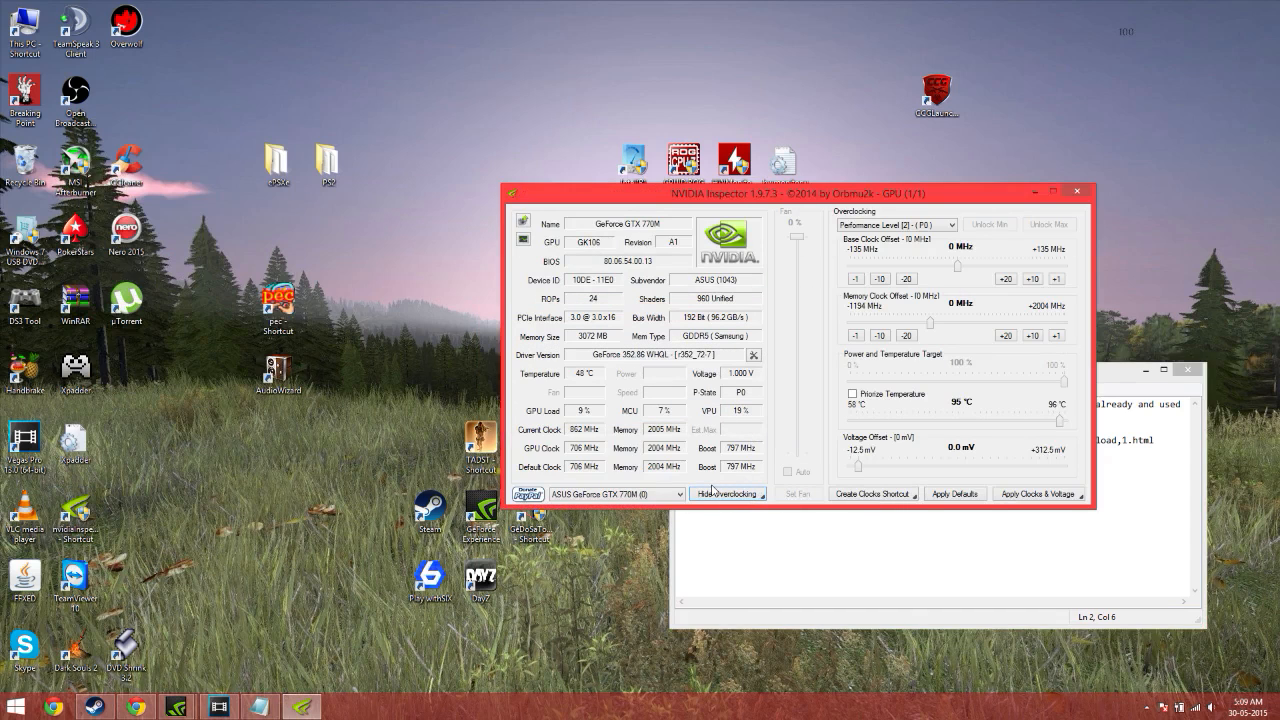
pyautogui.click(728, 492)
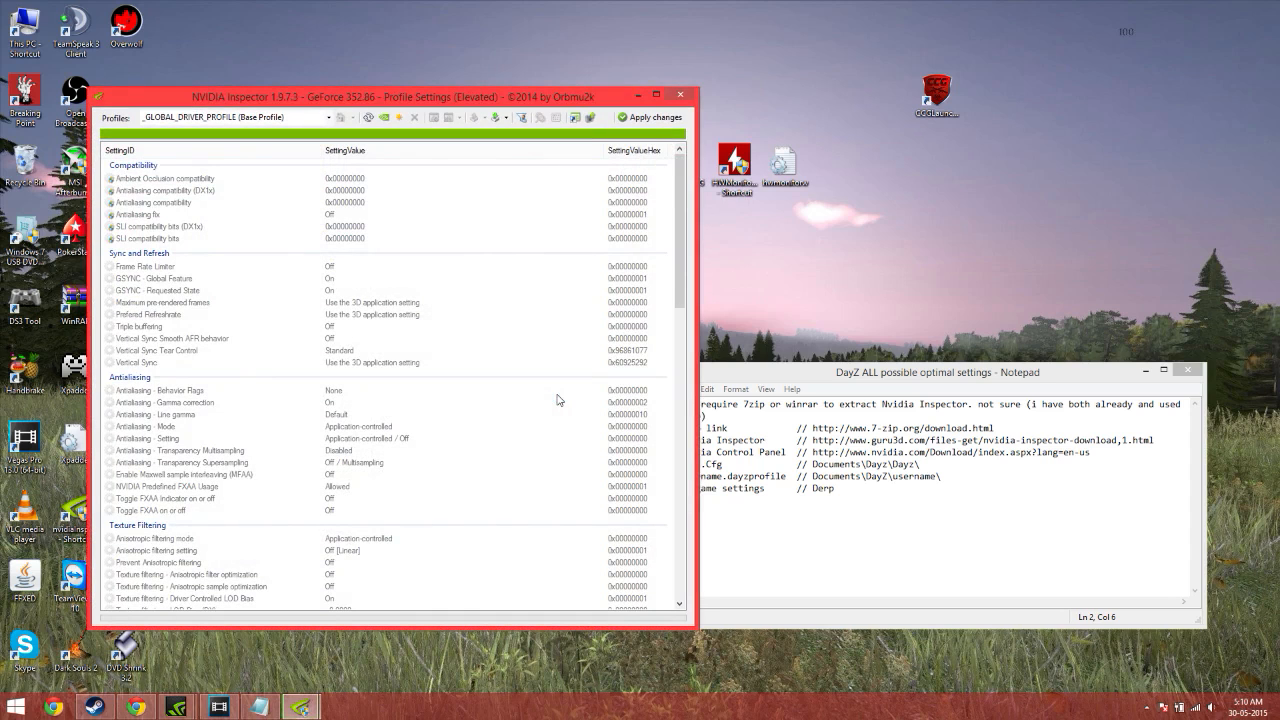
pyautogui.moveTo(362, 160)
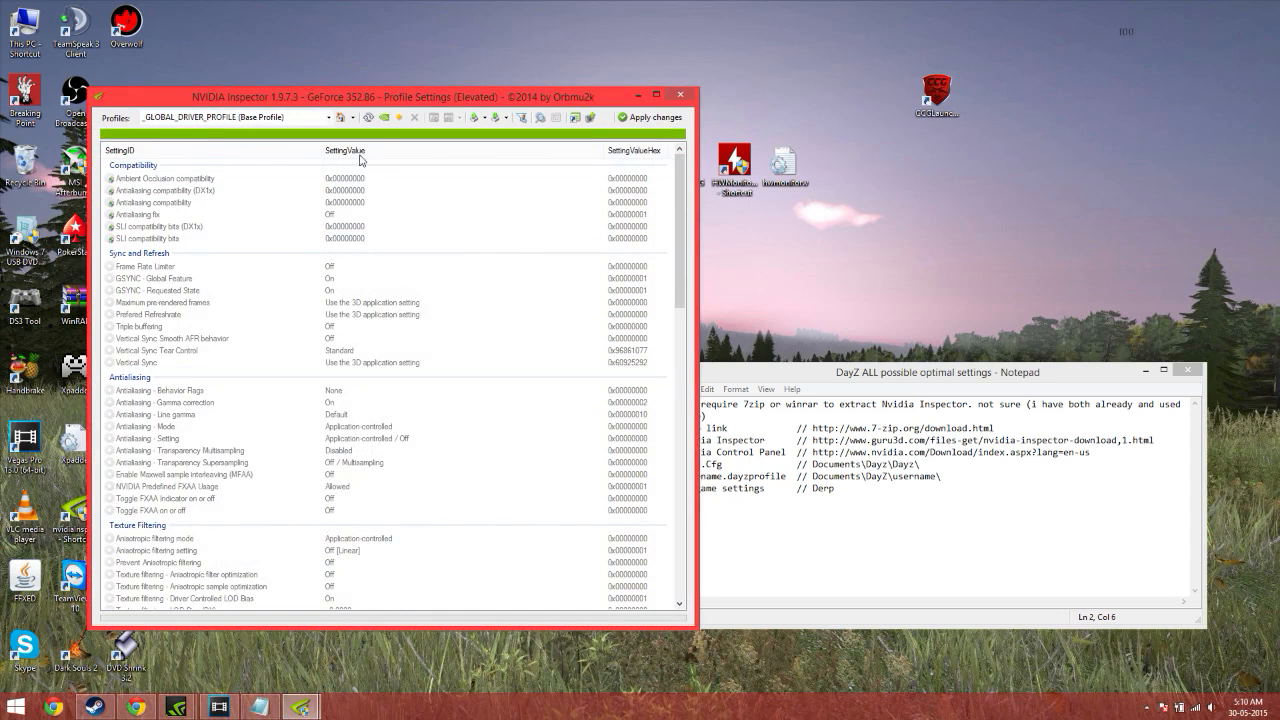
# Step: Select the DayZ profile, review its vertical sync and FXAA settings, and apply the changes
pyautogui.click(328, 116)
pyautogui.write('DayZ')
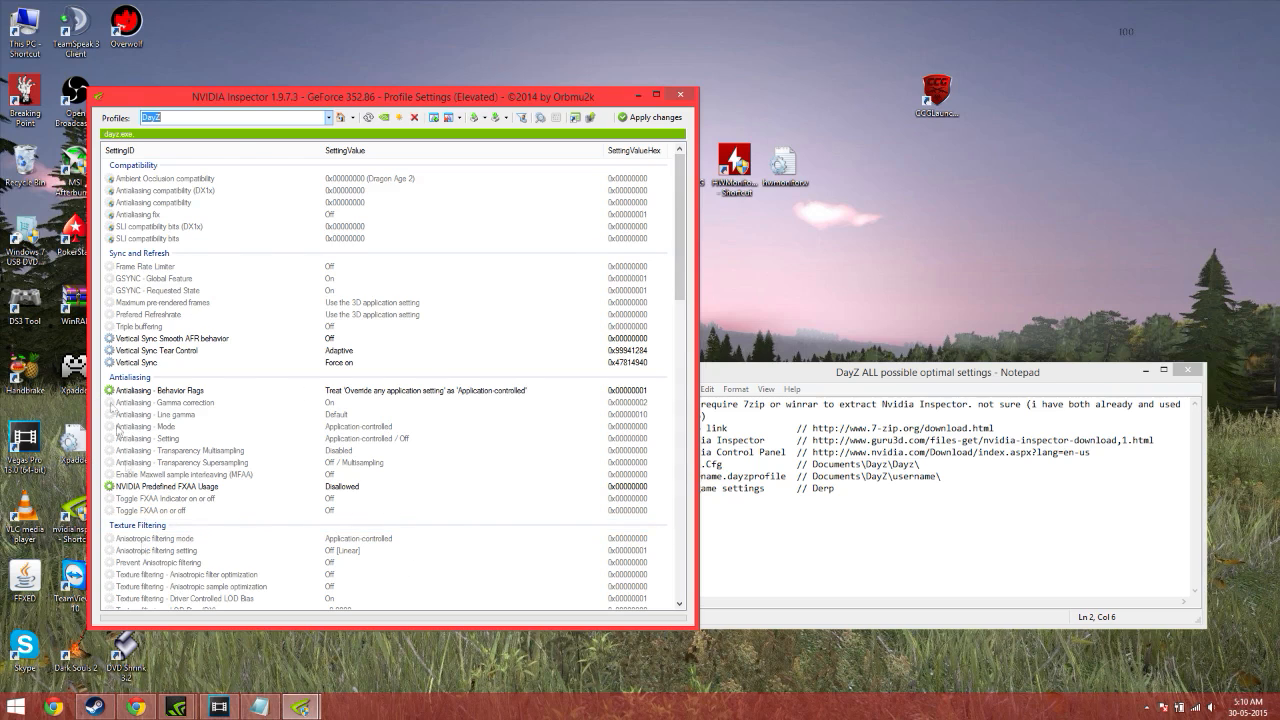
pyautogui.scroll(-3)
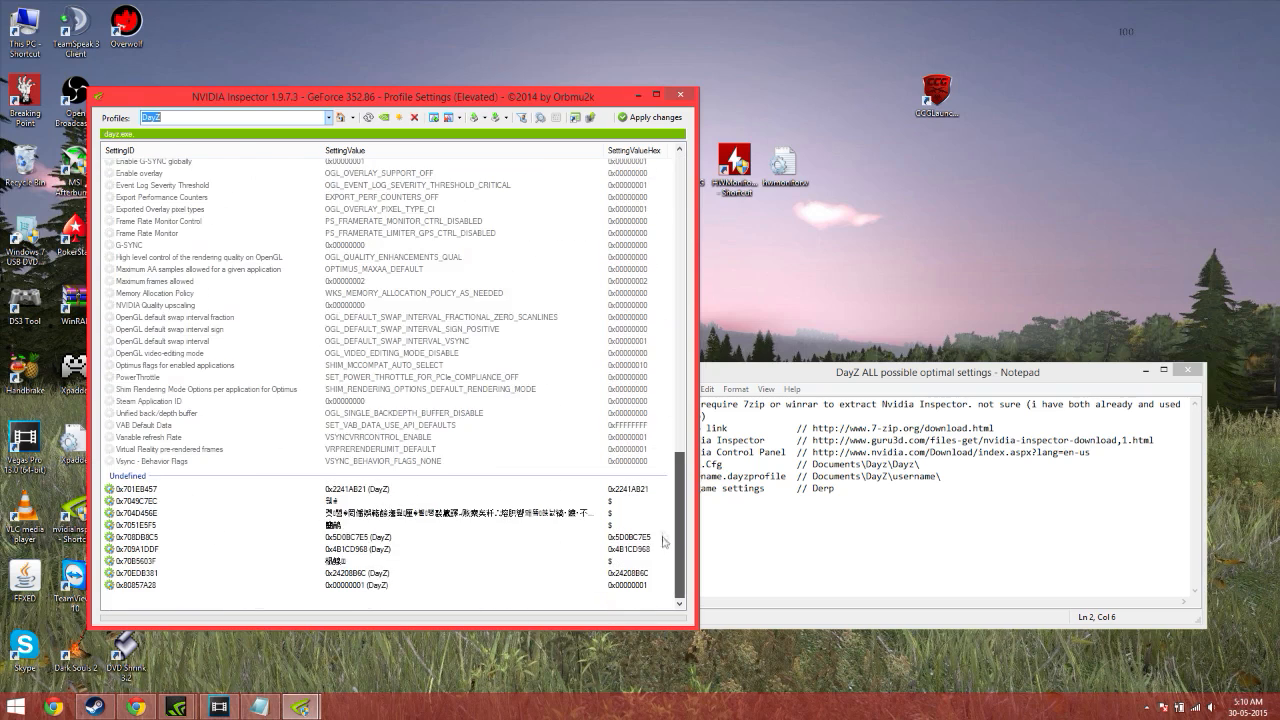
pyautogui.click(650, 116)
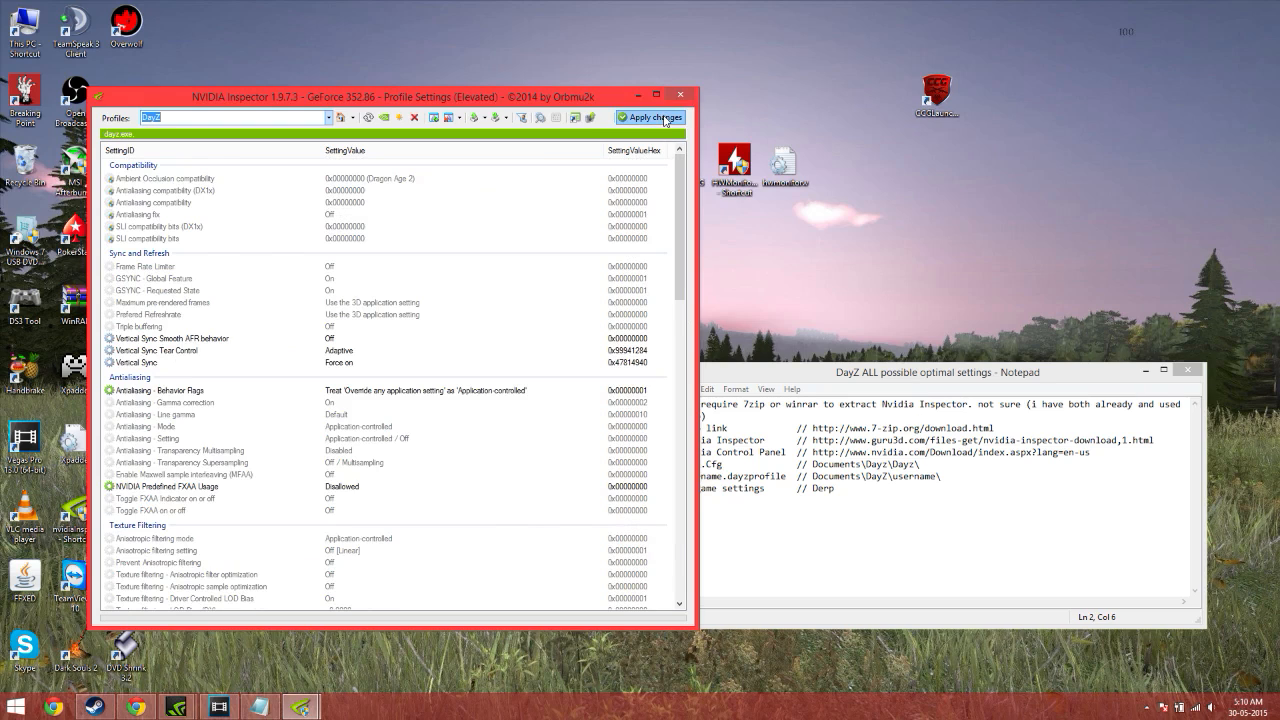
pyautogui.click(648, 116)
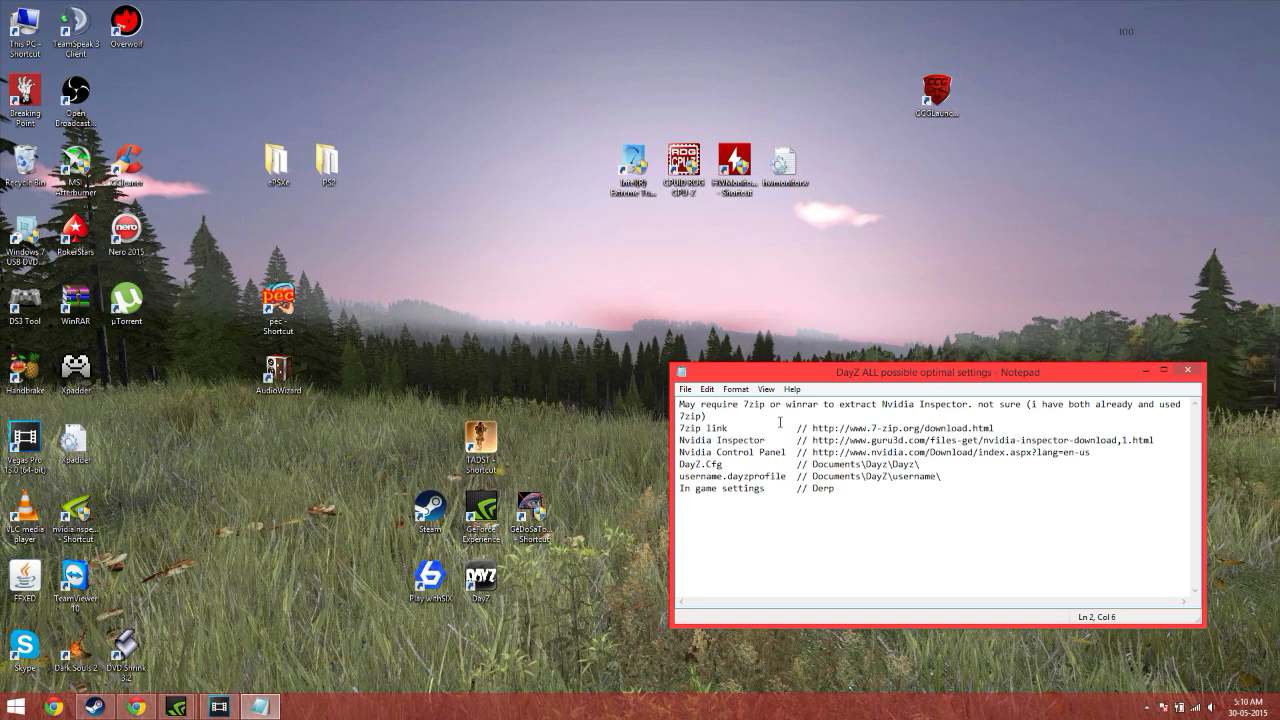
# Step: Launch the NVIDIA Control Panel via the tray icon and a Start search for 'nvidia'
pyautogui.click(704, 414)
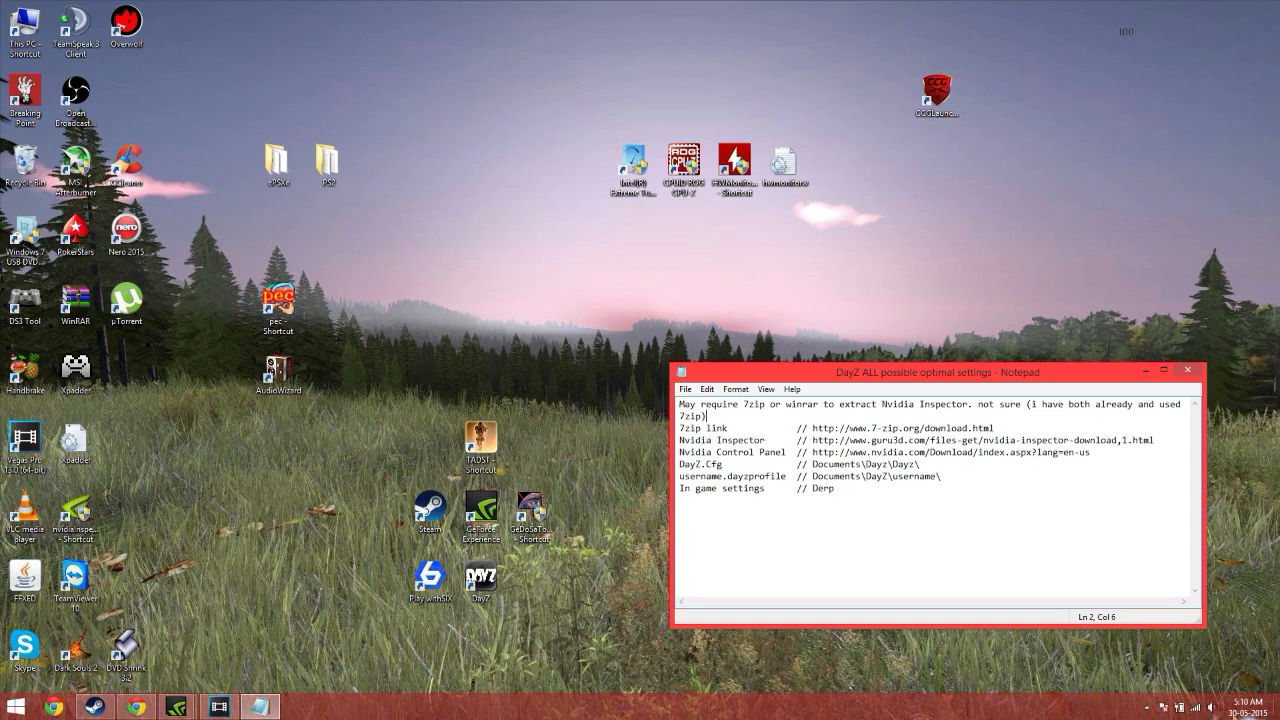
pyautogui.click(1148, 706)
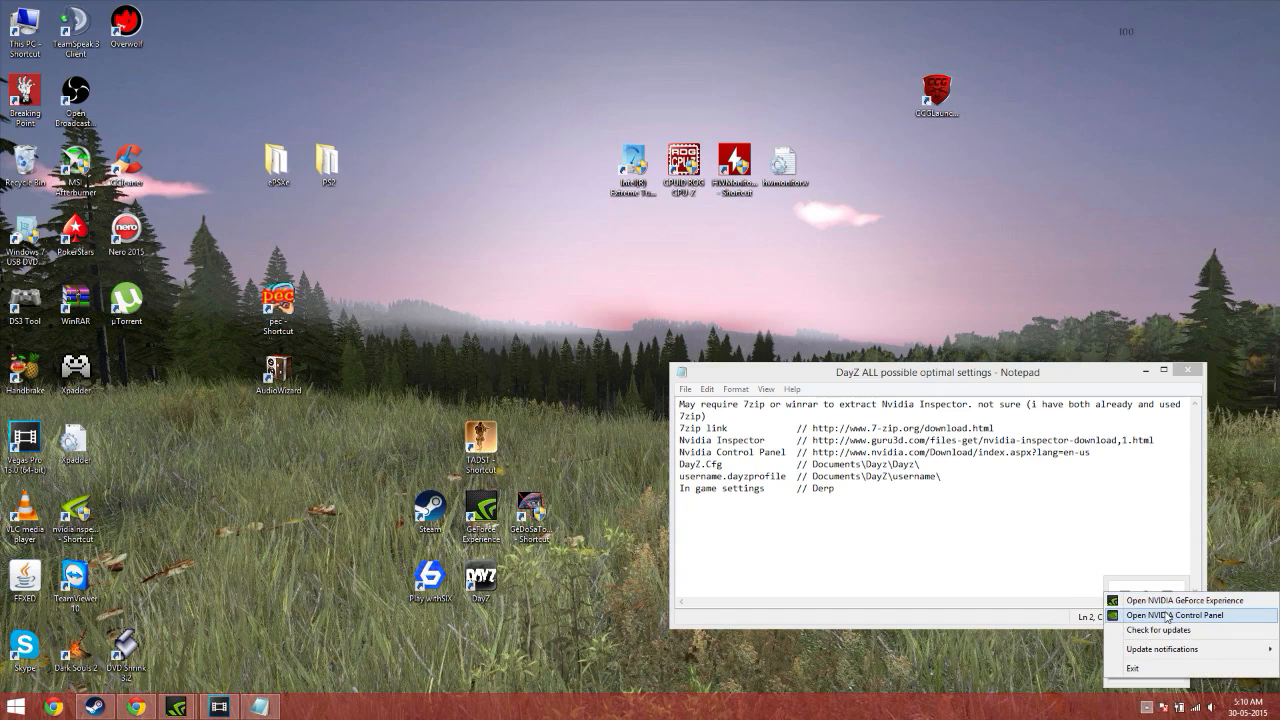
pyautogui.click(1176, 616)
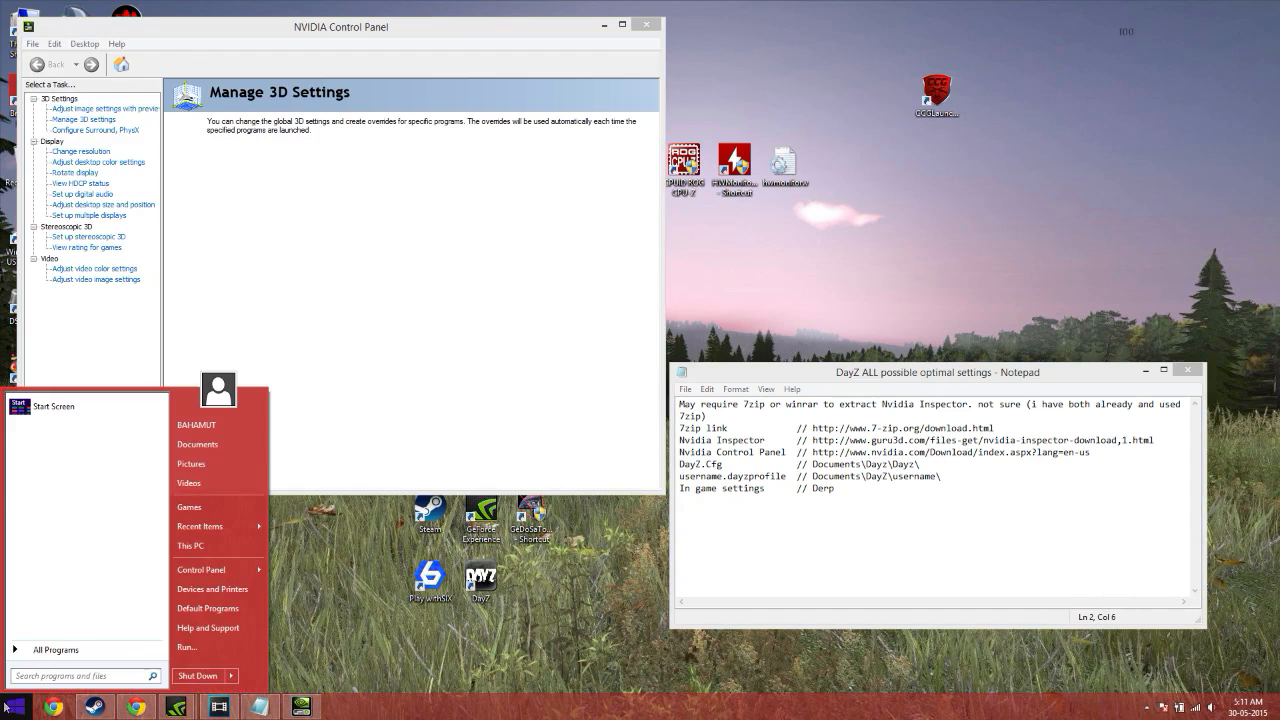
pyautogui.write('nvidia')
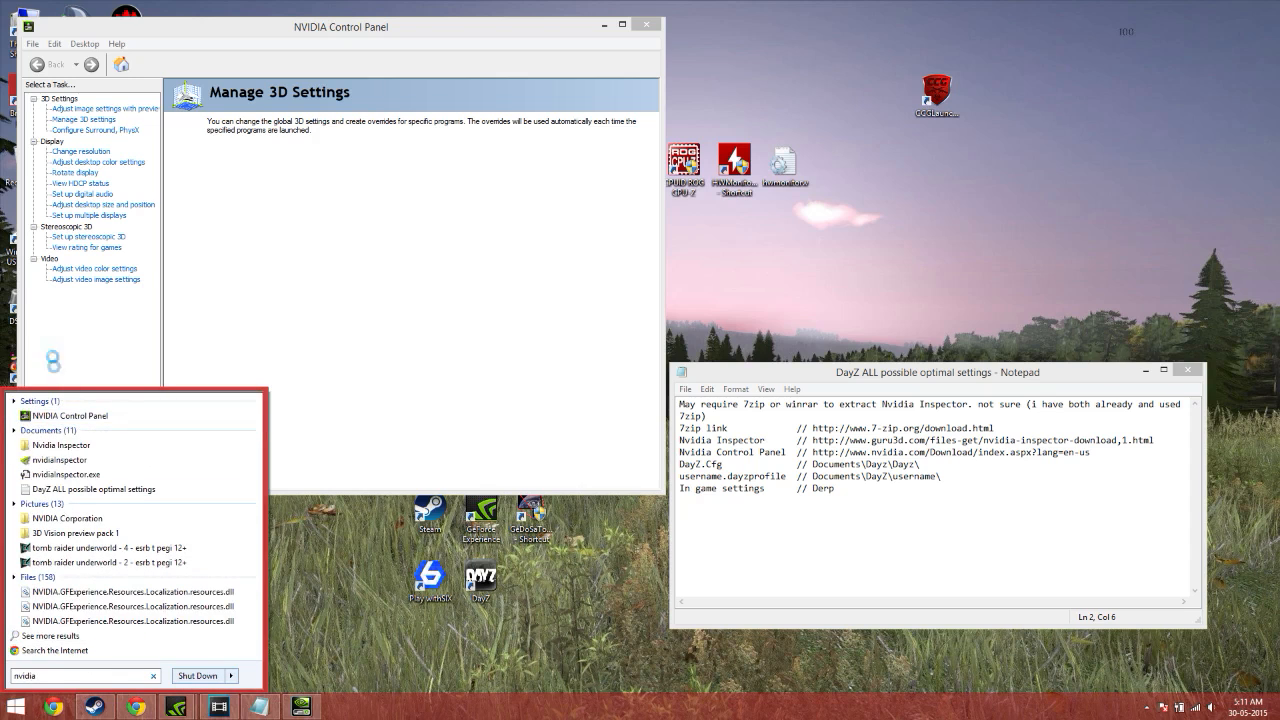
pyautogui.click(84, 120)
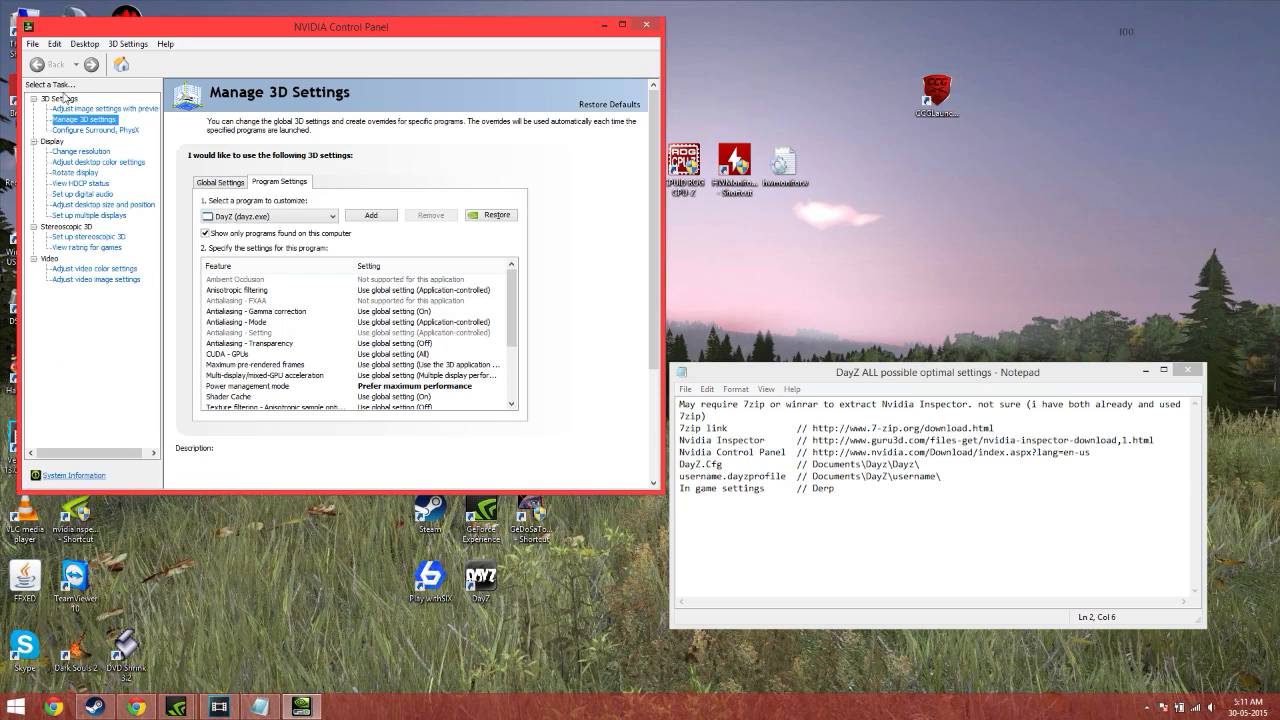
# Step: Start adding a program under Program Settings and browse for its executable from This PC
pyautogui.click(220, 182)
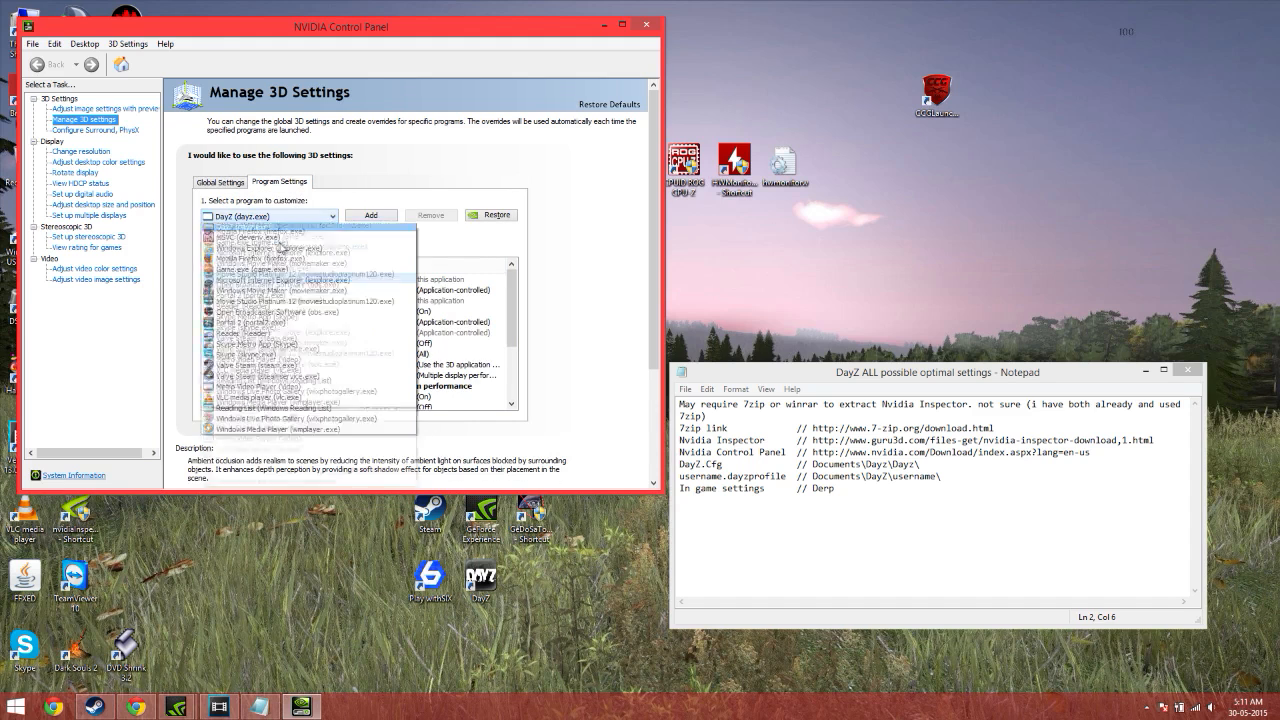
pyautogui.click(370, 216)
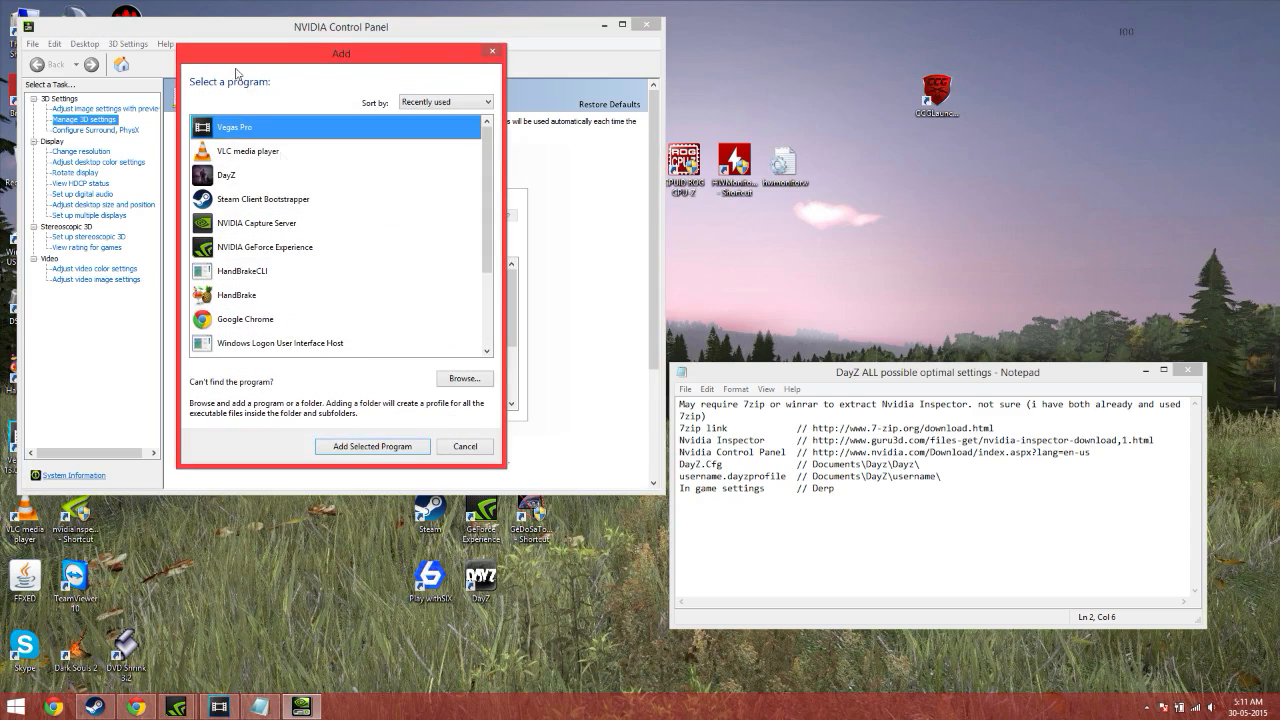
pyautogui.click(464, 378)
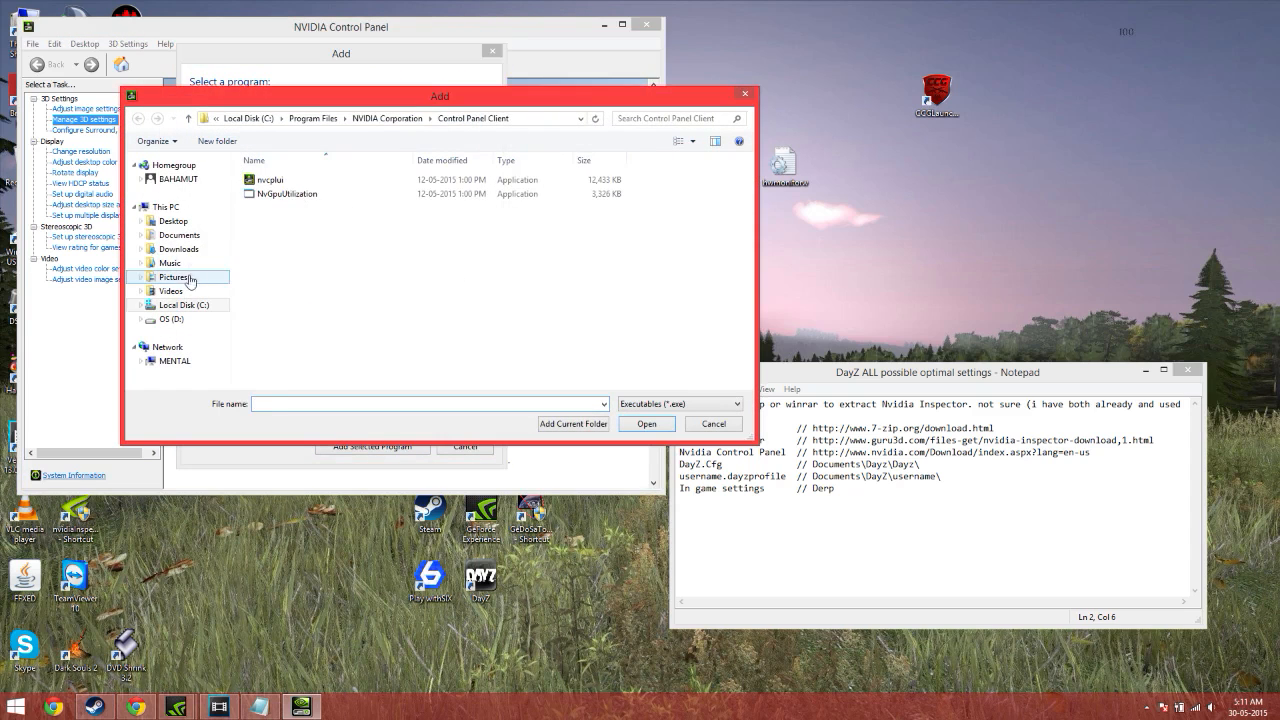
pyautogui.click(164, 206)
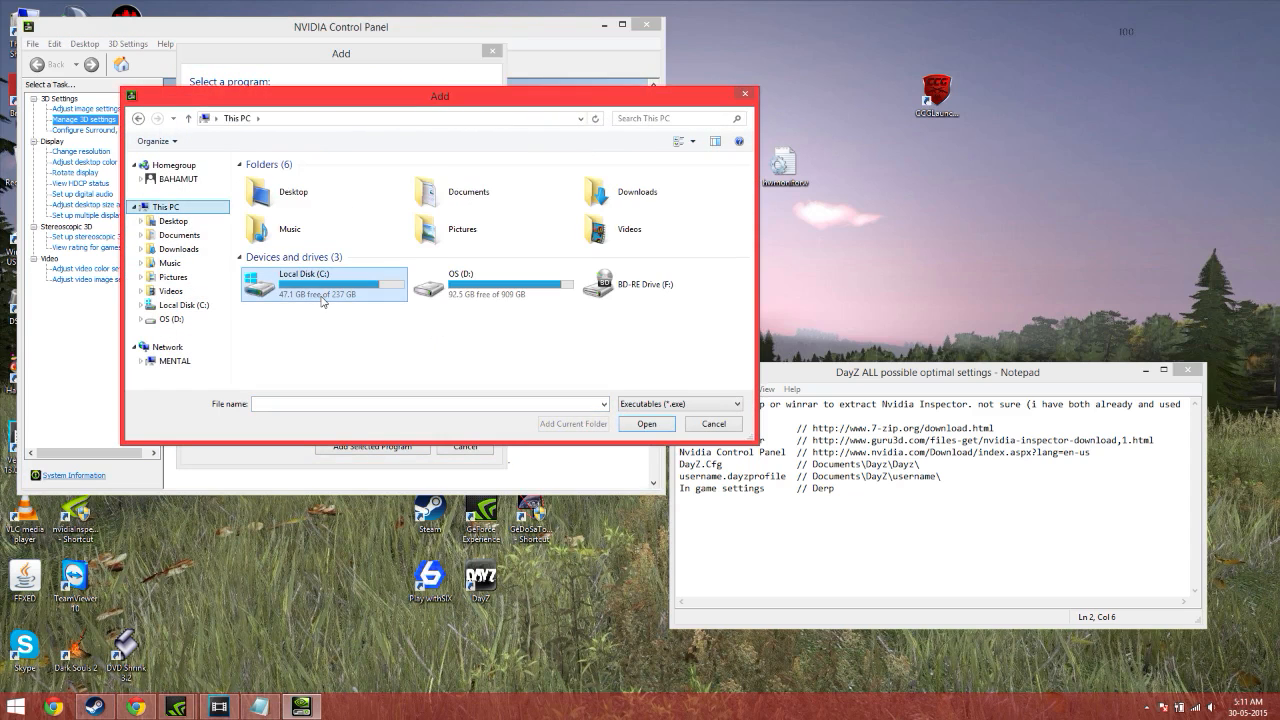
# Step: Navigate Local Disk (C:) > Games > steamapps into the common folder
pyautogui.doubleClick(296, 278)
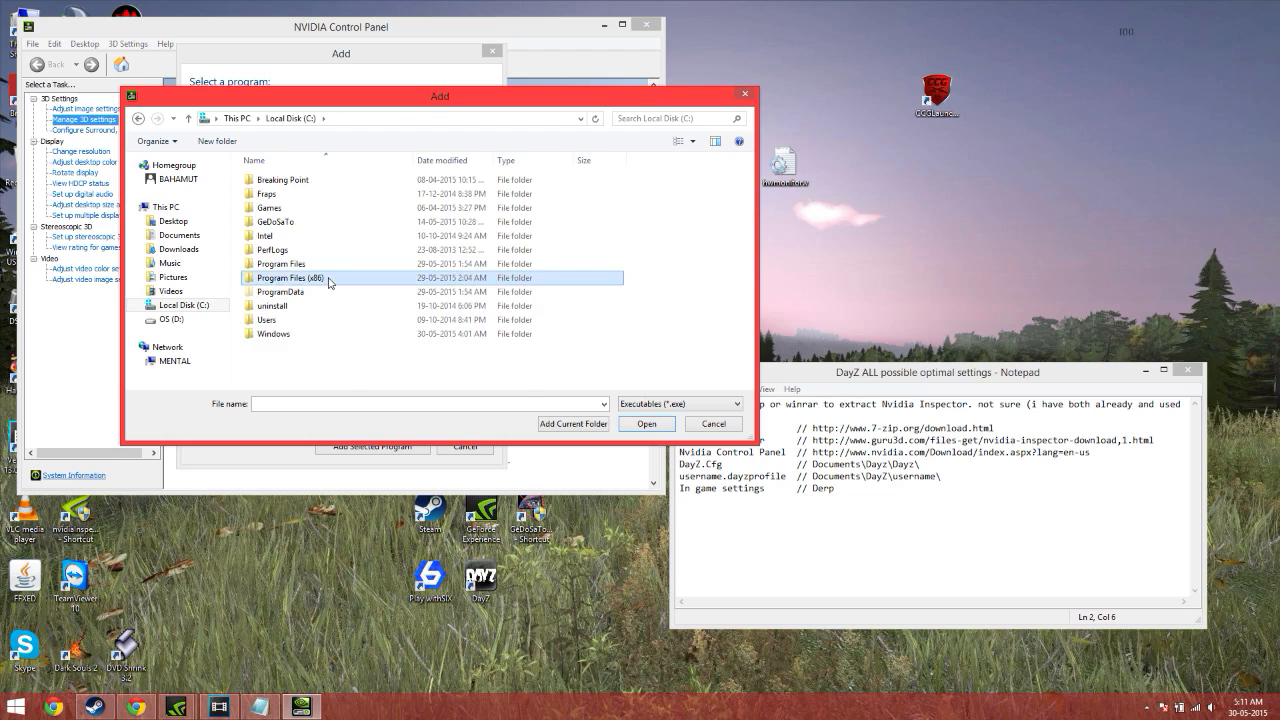
pyautogui.doubleClick(292, 276)
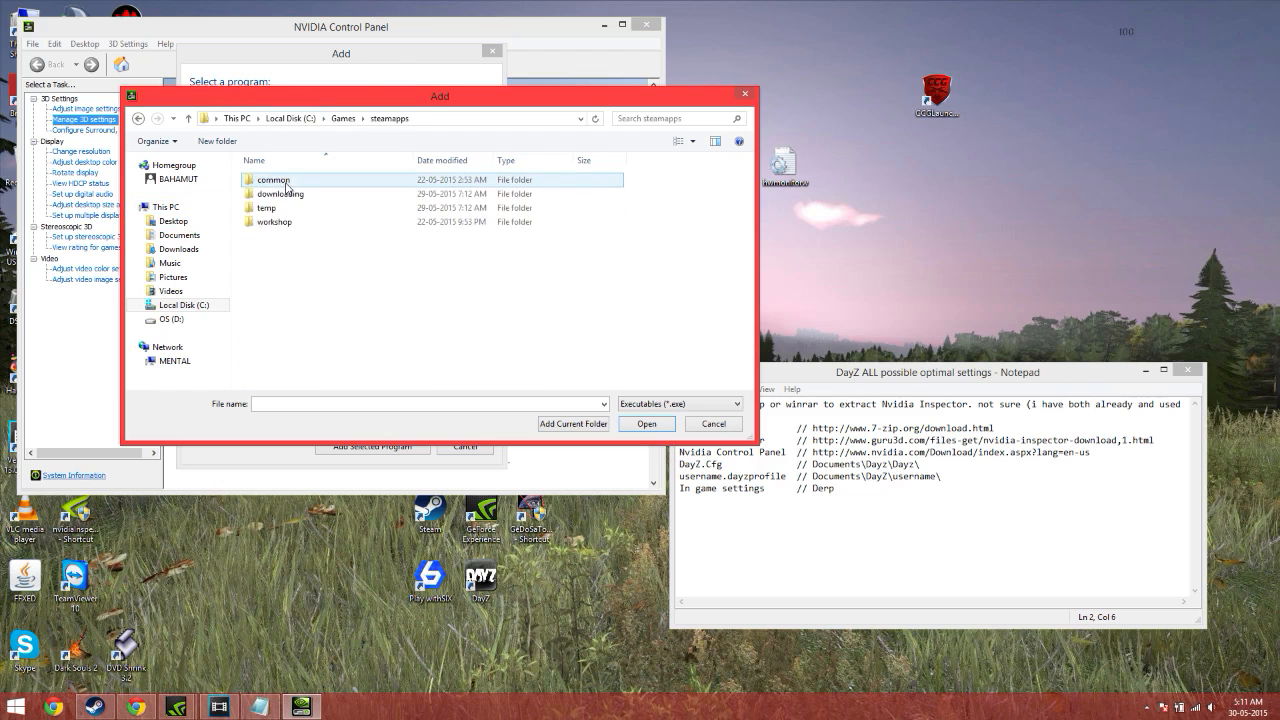
pyautogui.doubleClick(272, 180)
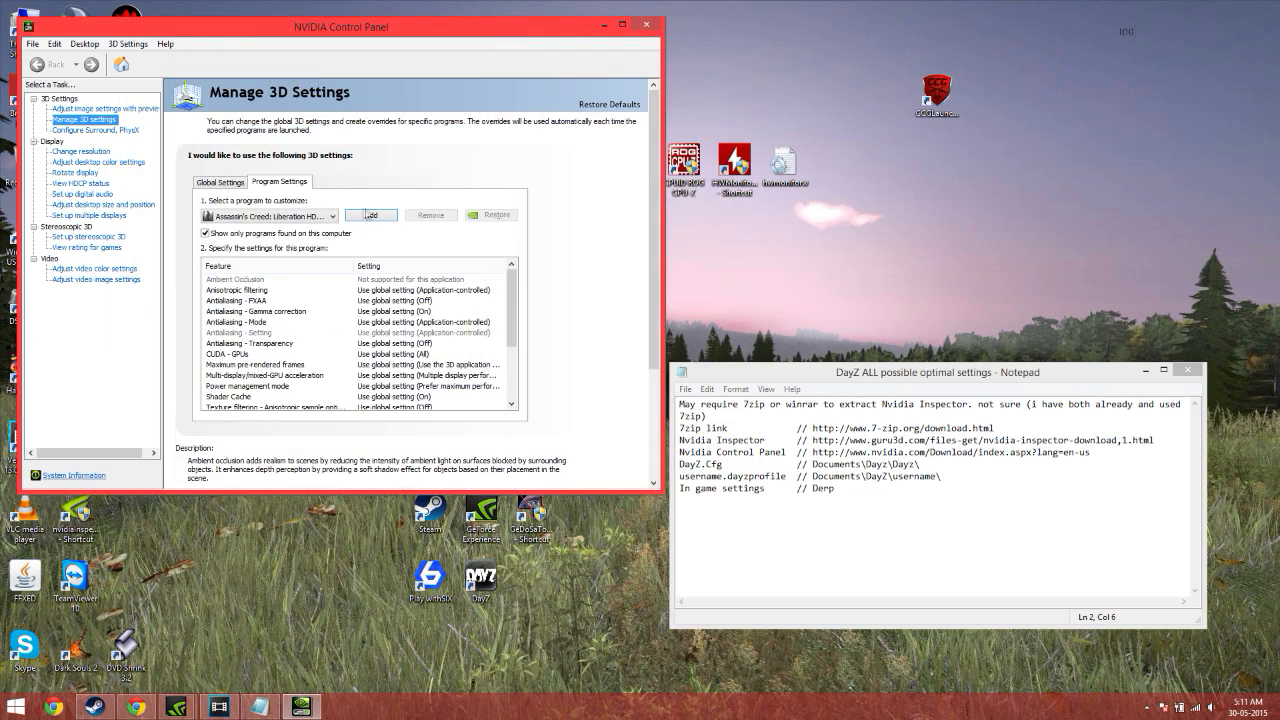
# Step: Select DayZ as the program to customise
pyautogui.scroll(-3)
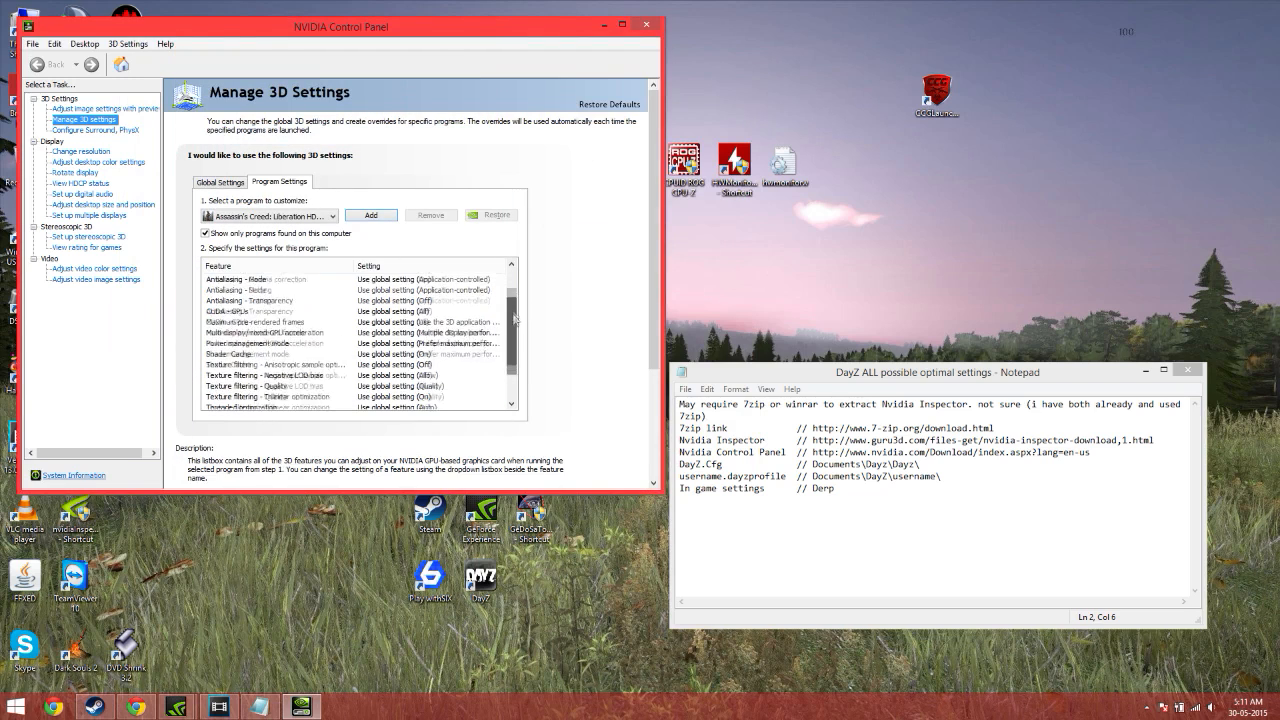
pyautogui.scroll(-3)
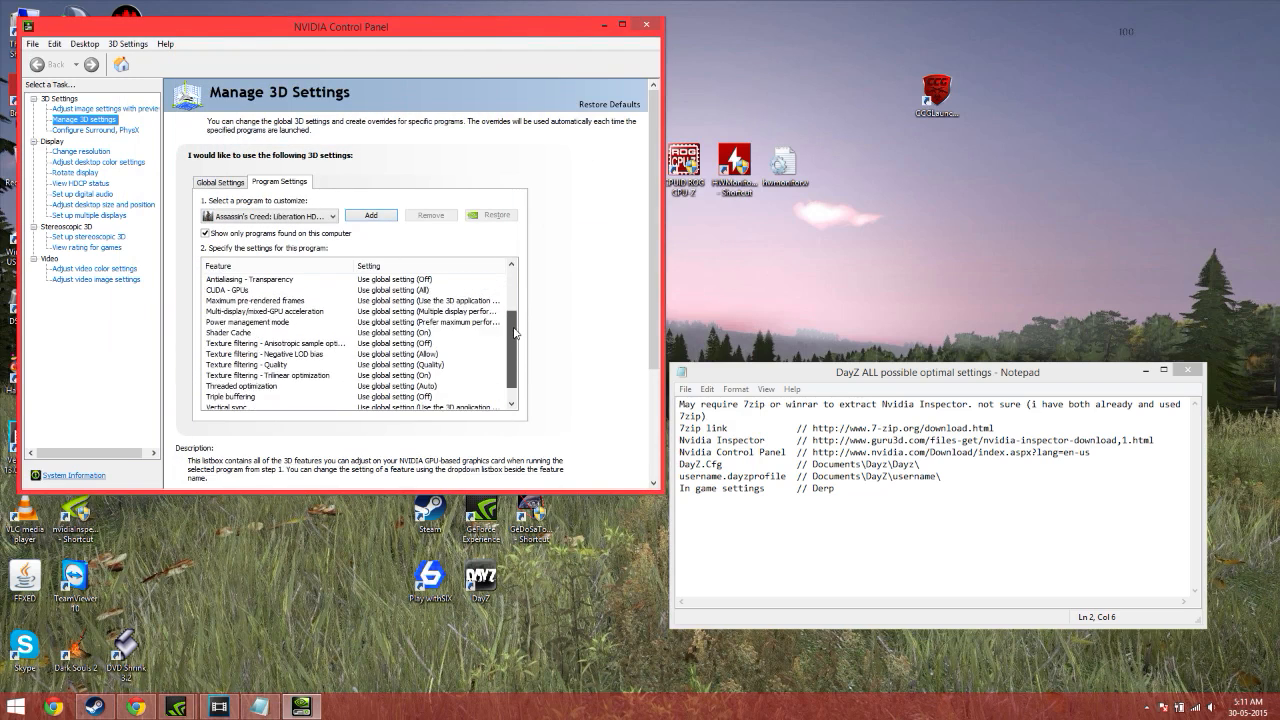
pyautogui.click(268, 216)
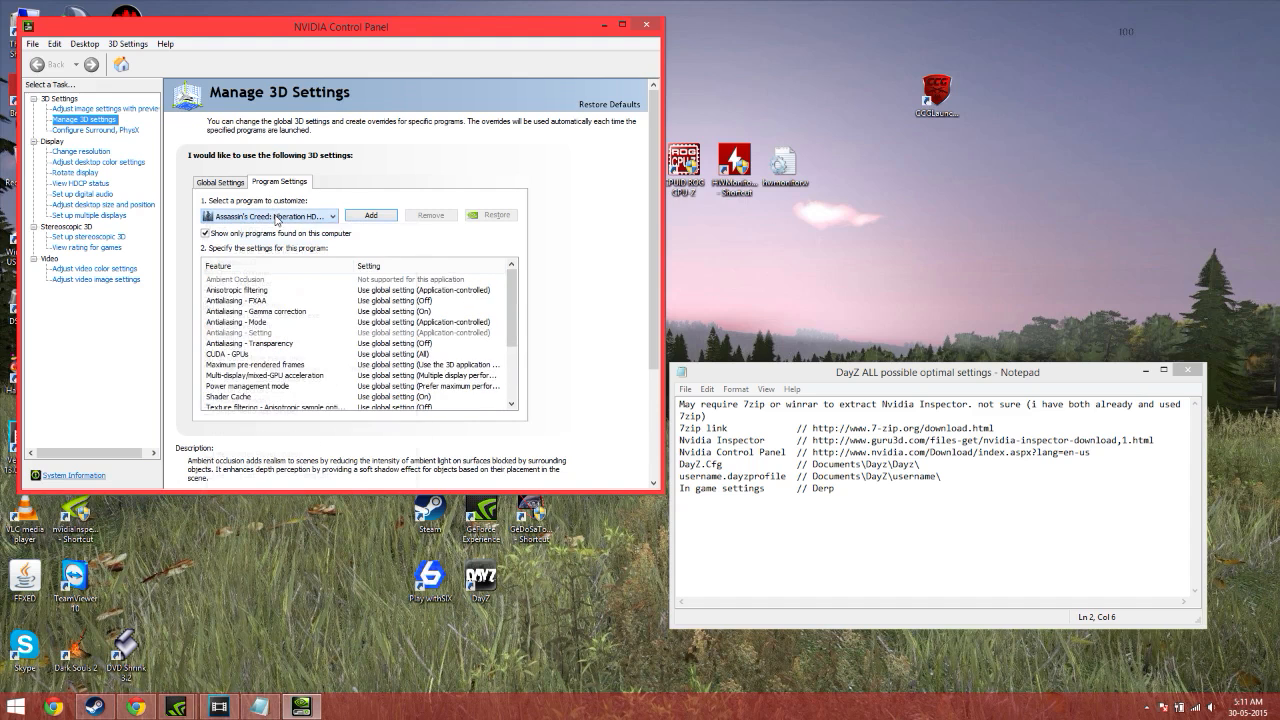
pyautogui.click(264, 216)
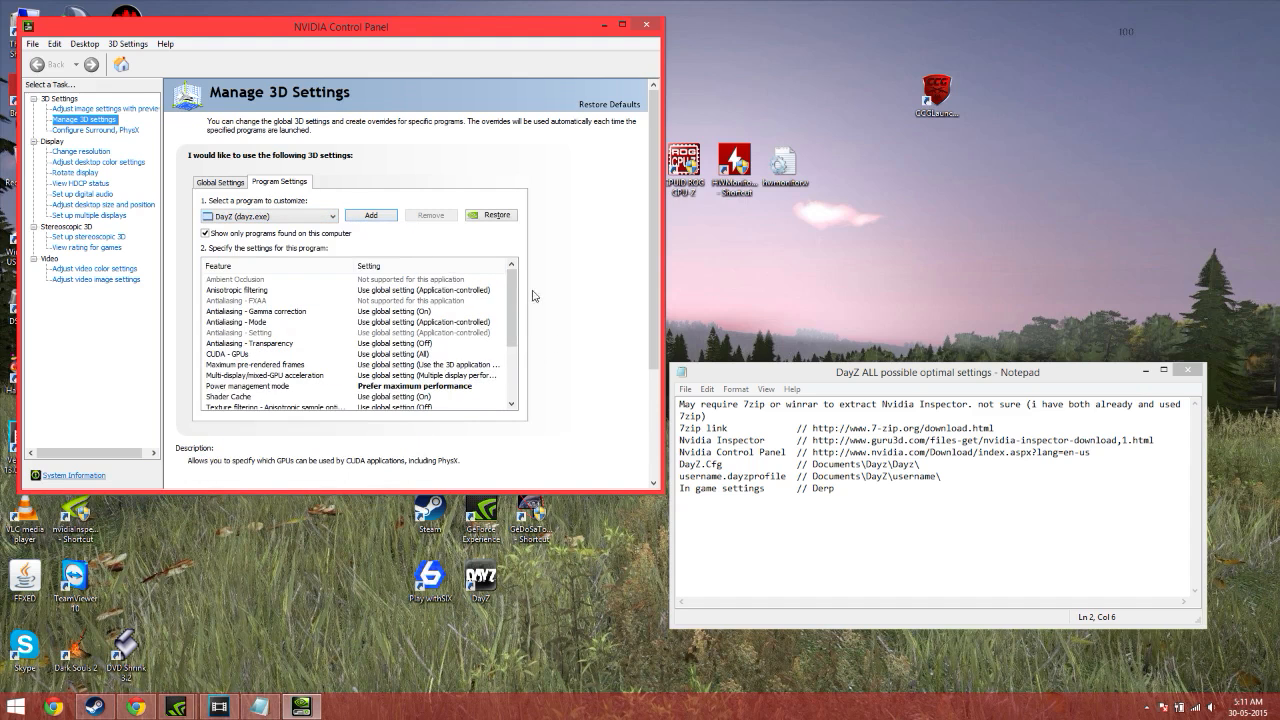
# Step: Set power to prefer maximum performance, vertical sync to Adaptive, texture filtering quality to High performance
pyautogui.click(428, 300)
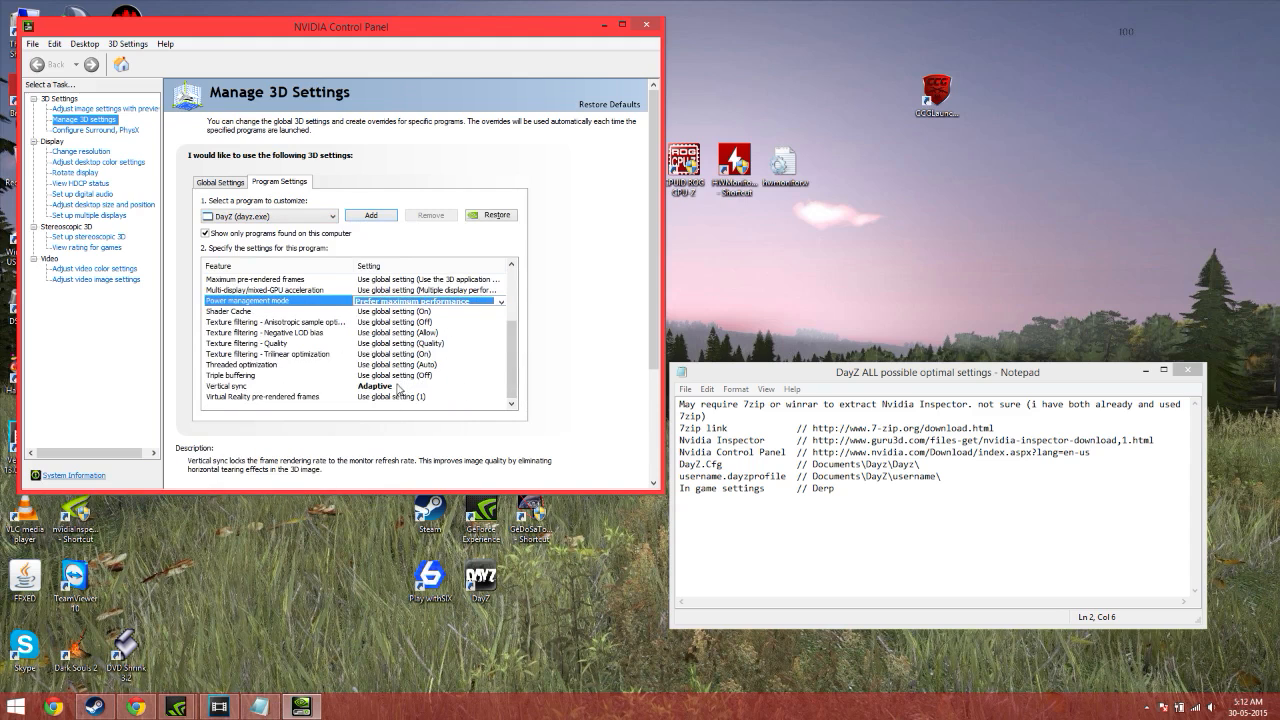
pyautogui.click(500, 386)
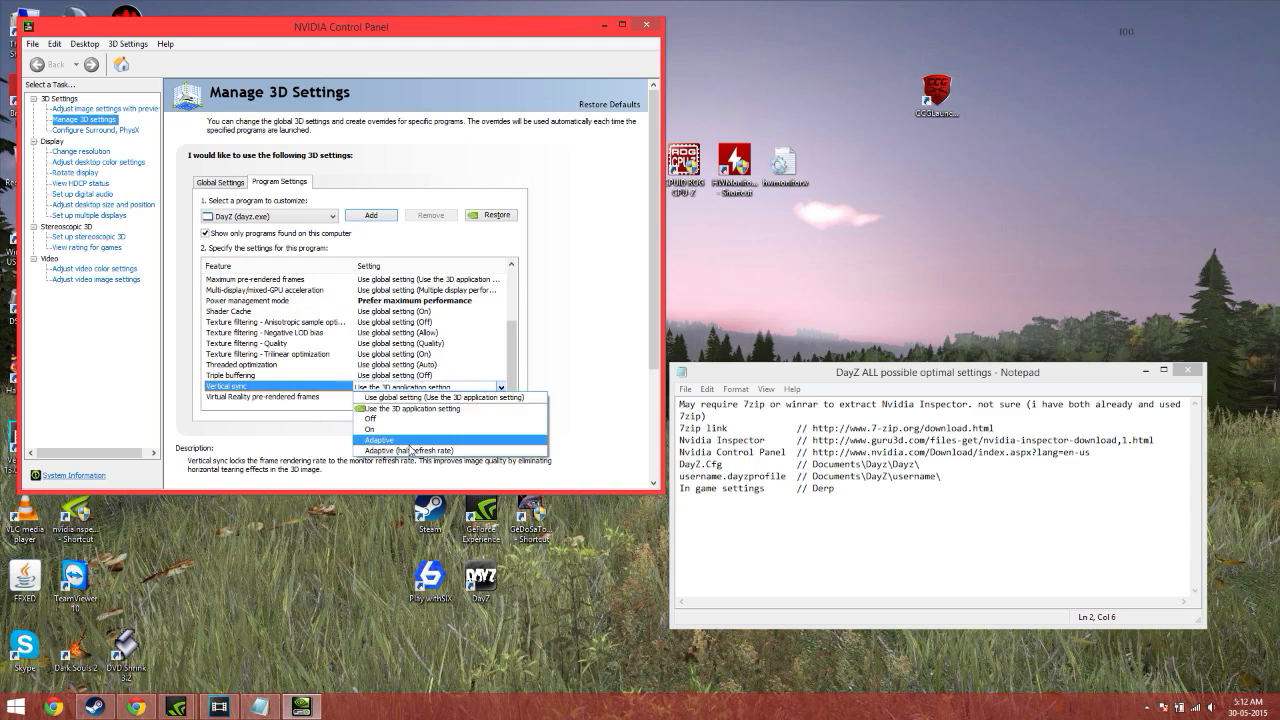
pyautogui.click(250, 344)
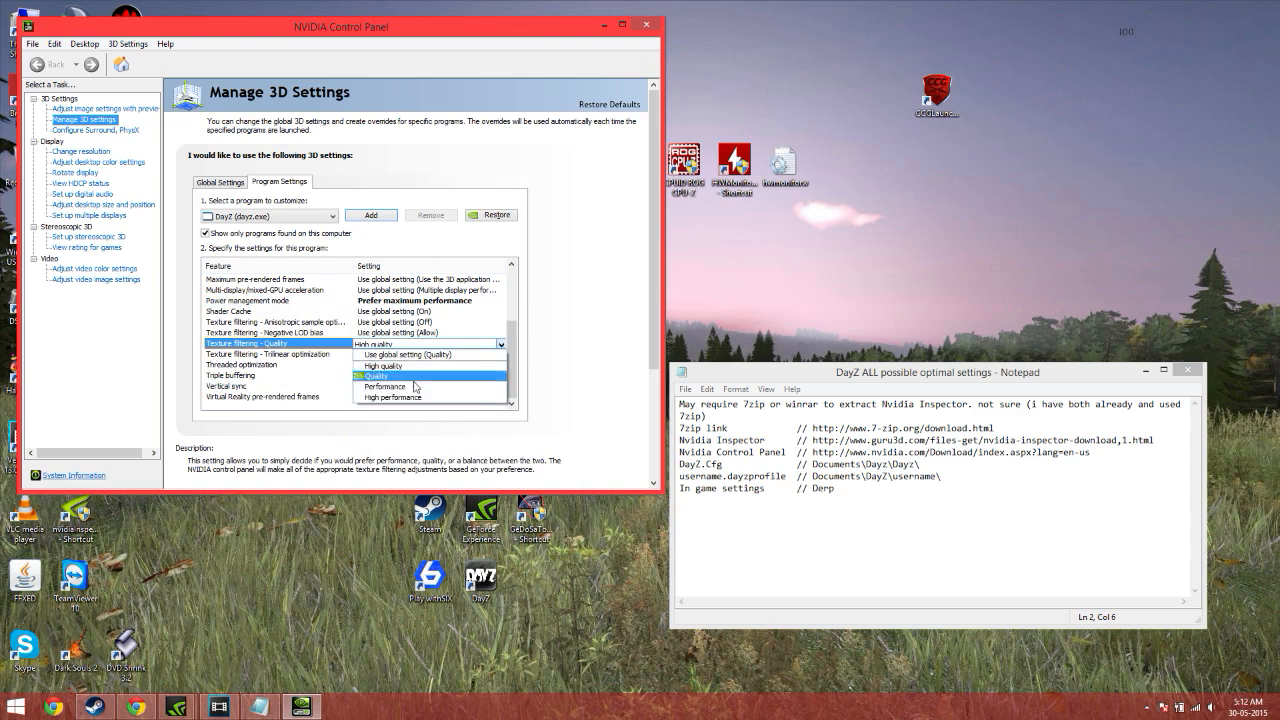
pyautogui.click(384, 388)
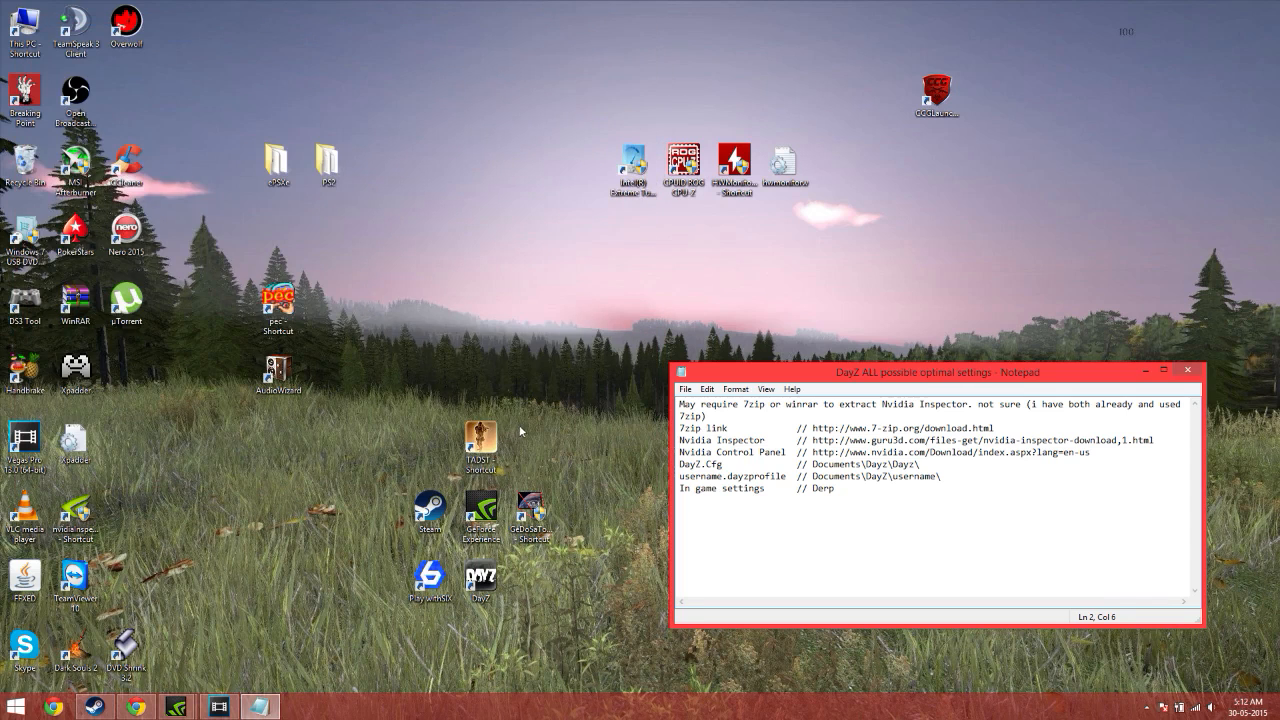
pyautogui.moveTo(748, 468)
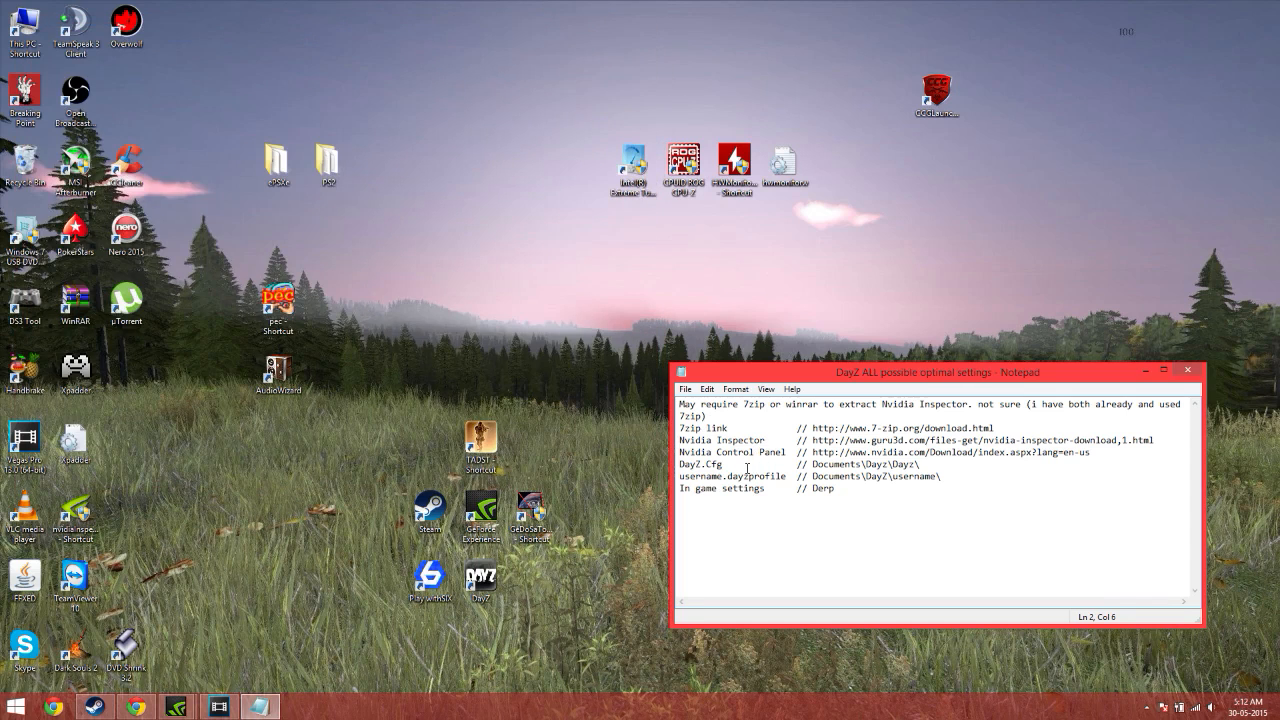
# Step: Navigate Start > Documents into the DayZ folder with its Saved, profile and config files
pyautogui.click(10, 704)
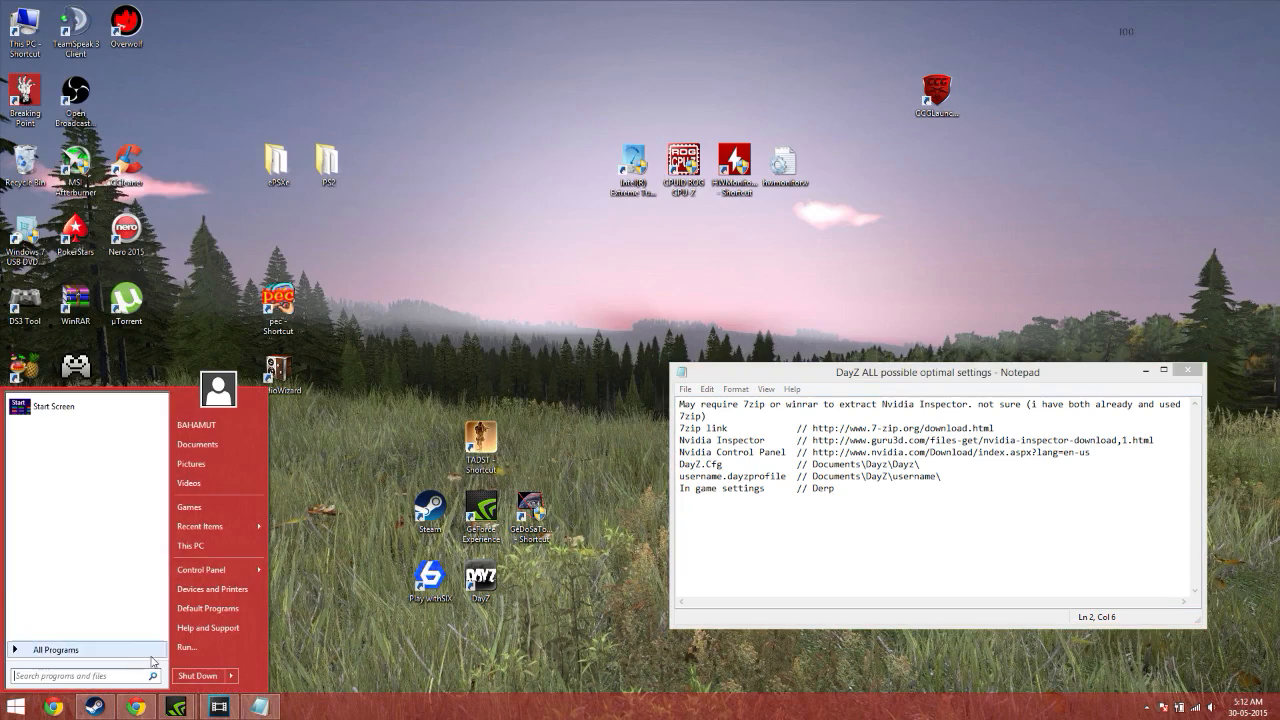
pyautogui.click(196, 444)
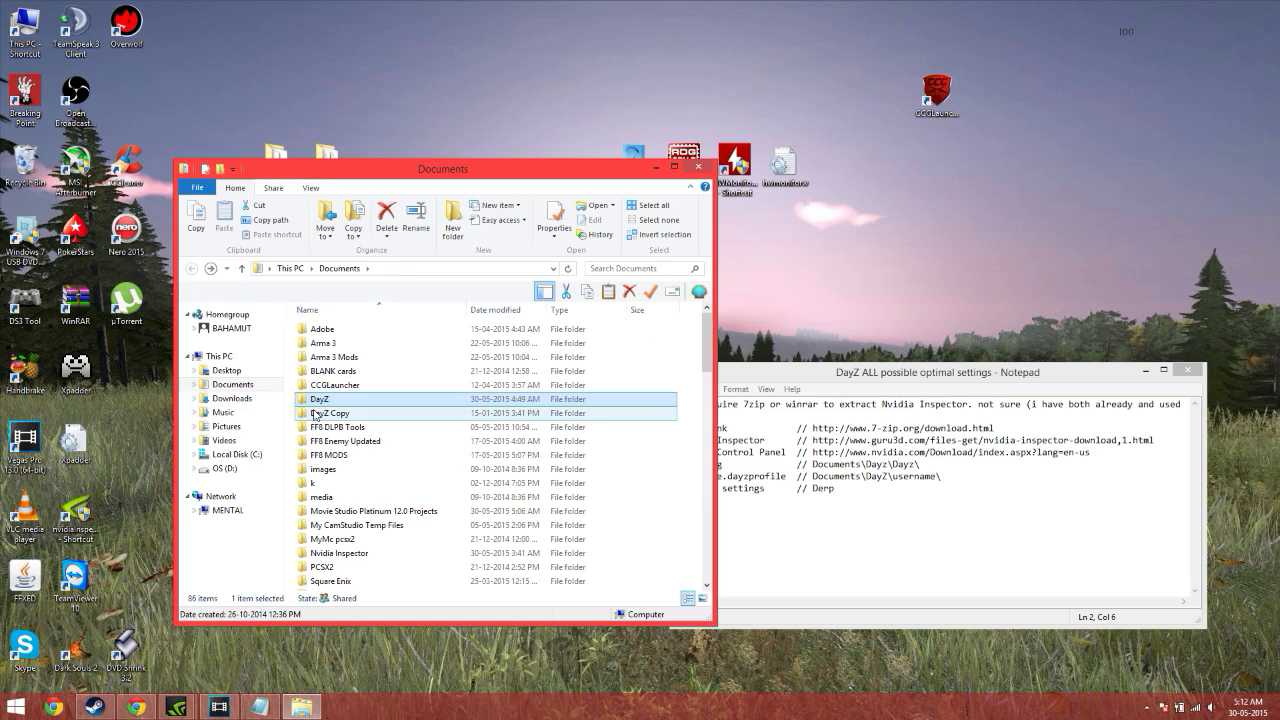
pyautogui.doubleClick(320, 400)
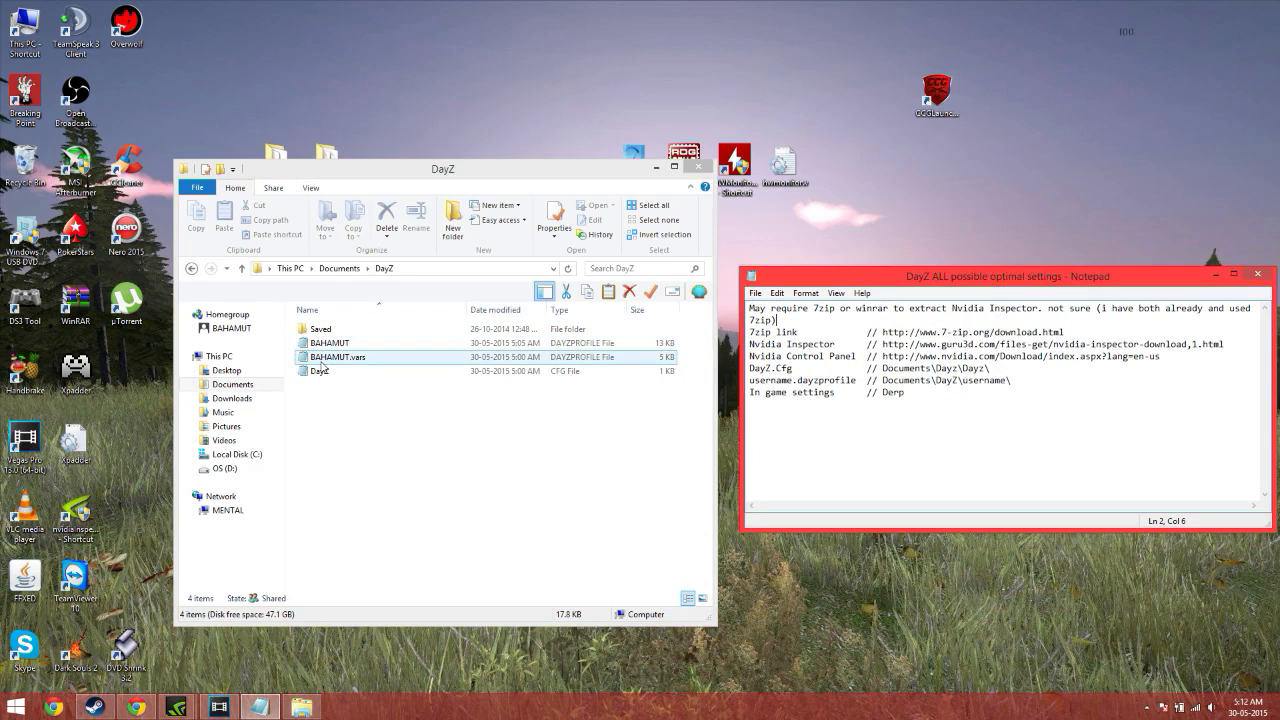
# Step: Load DayZ.cfg in Notepad and select graphics setting values to adjust
pyautogui.doubleClick(320, 370)
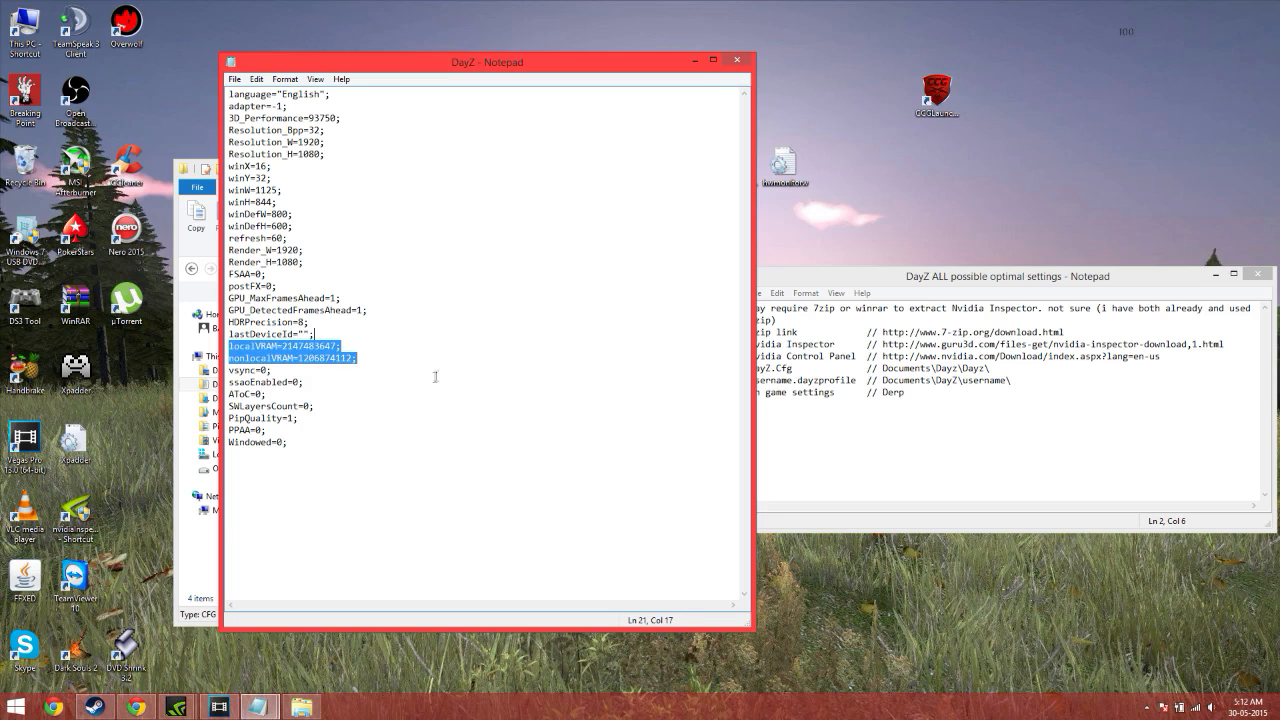
pyautogui.moveTo(432, 378)
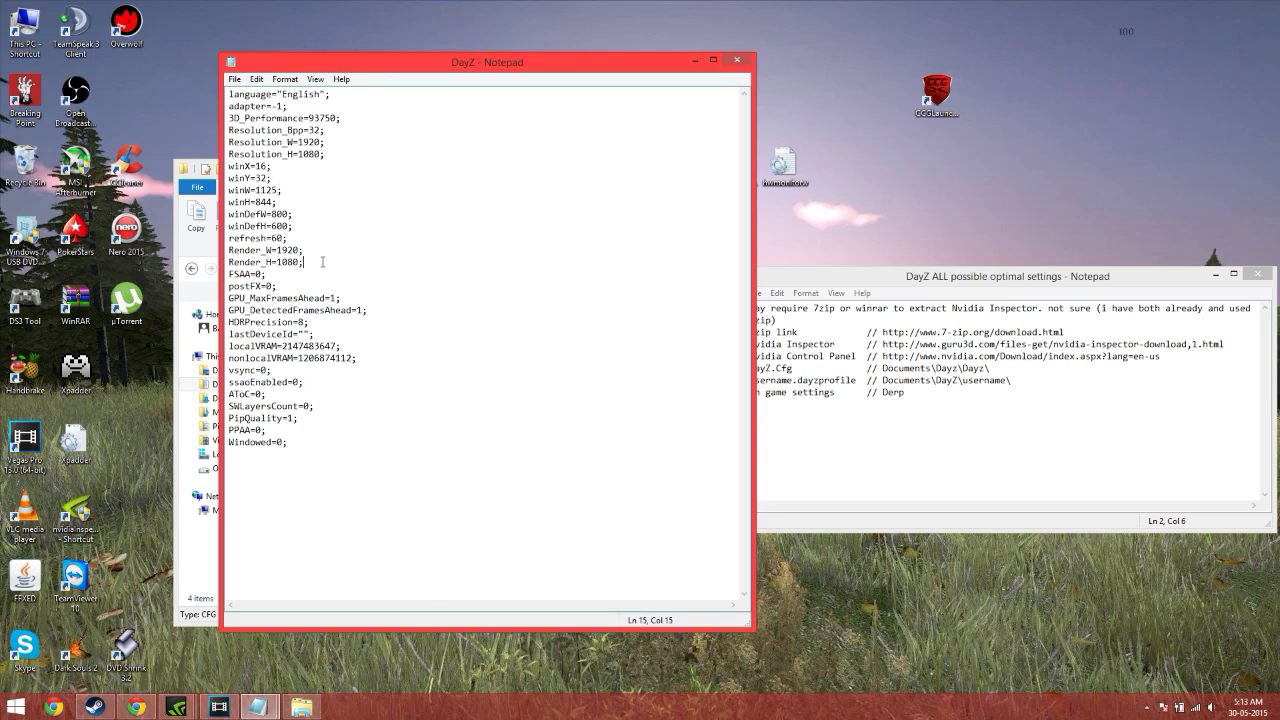
pyautogui.click(304, 238)
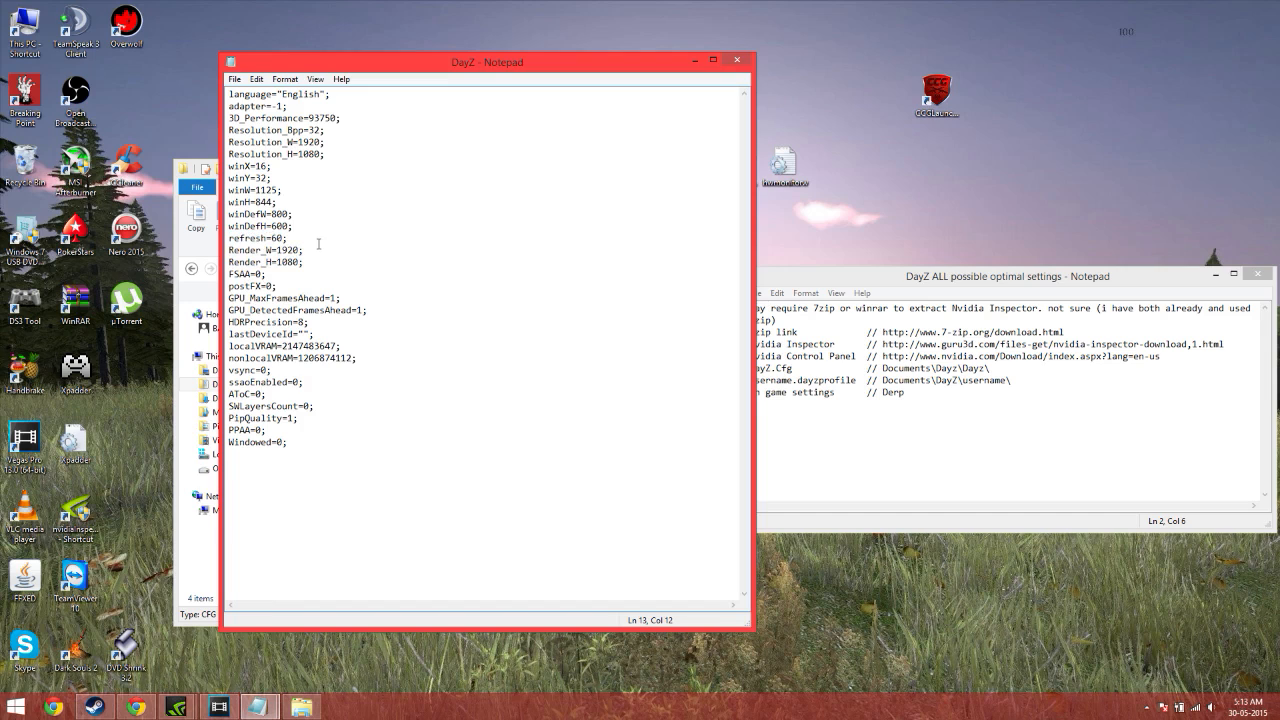
pyautogui.moveTo(338, 116); pyautogui.dragTo(304, 260)
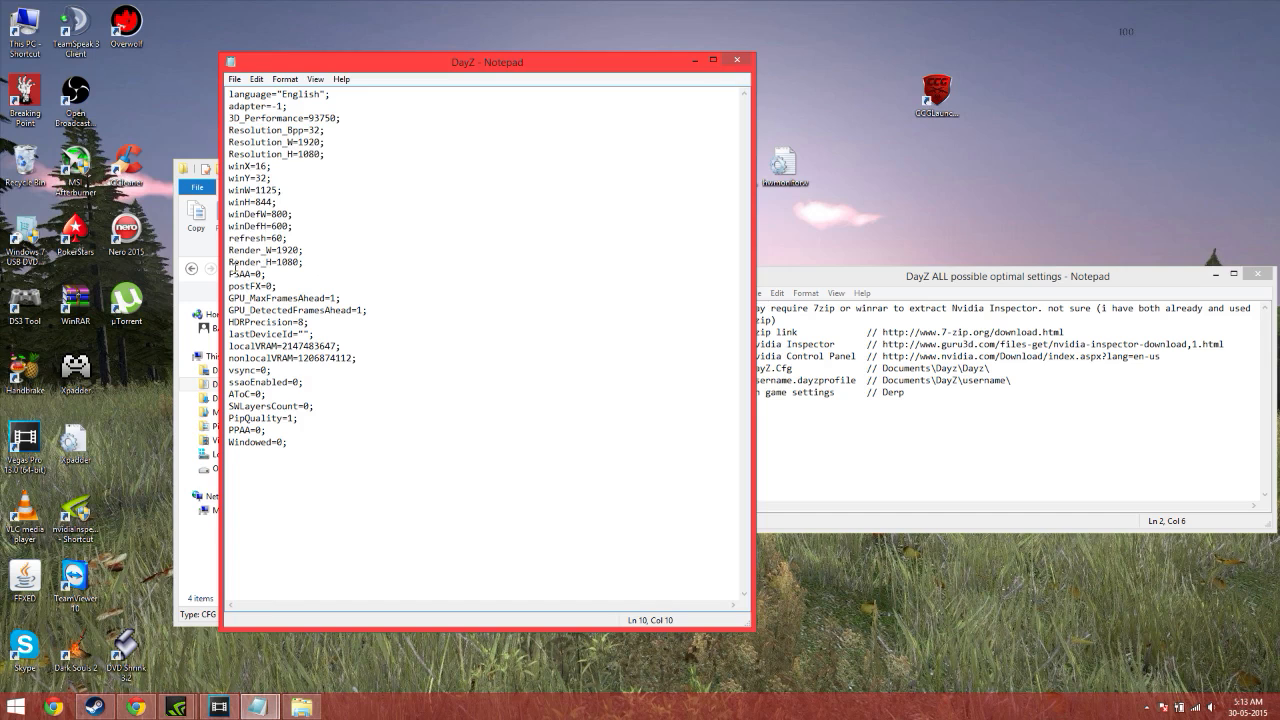
pyautogui.moveTo(230, 274); pyautogui.dragTo(324, 308)
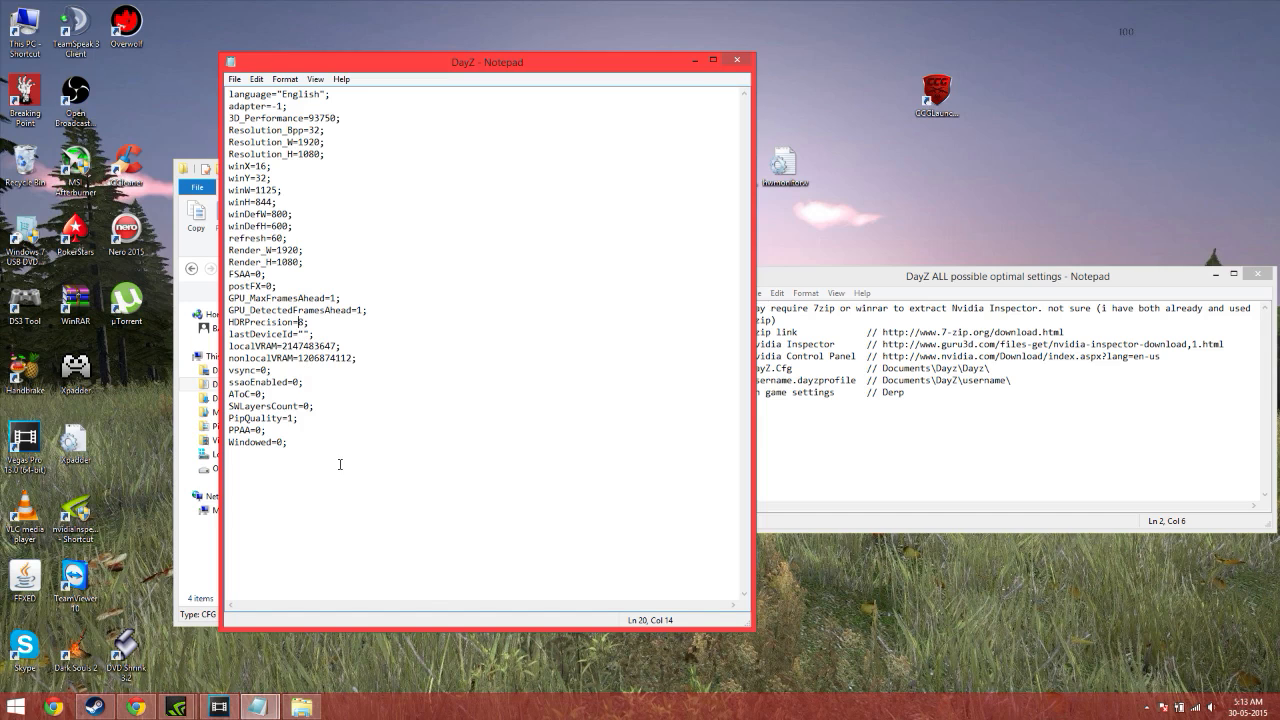
pyautogui.moveTo(326, 388)
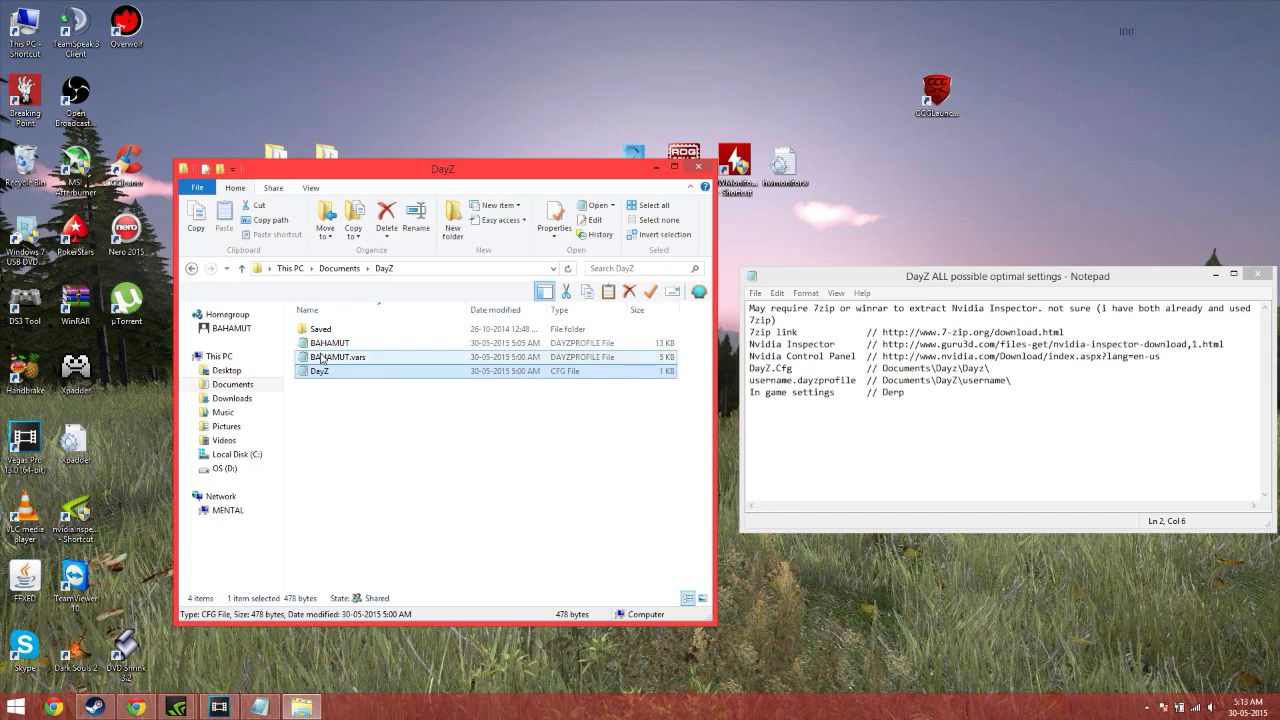
pyautogui.click(328, 342)
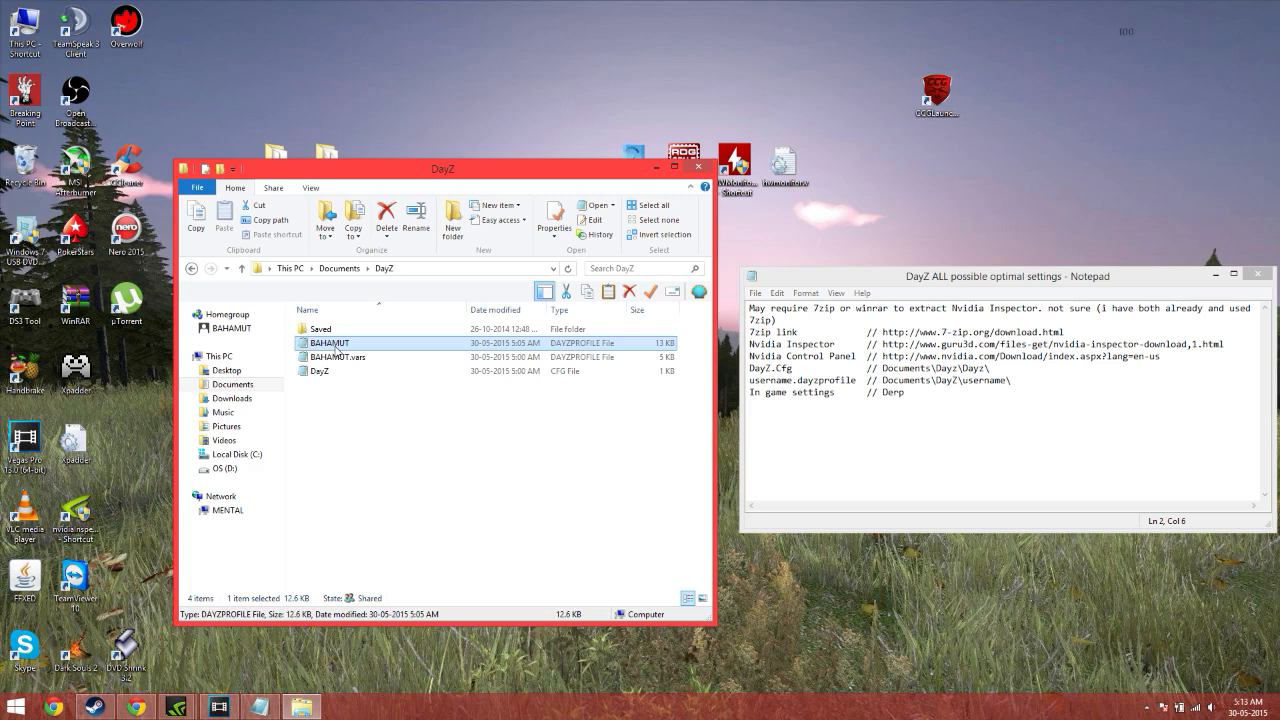
# Step: Load the BAHAMUT .DayZProfile and scroll to its view distance, terrain grid and gamma values
pyautogui.doubleClick(330, 344)
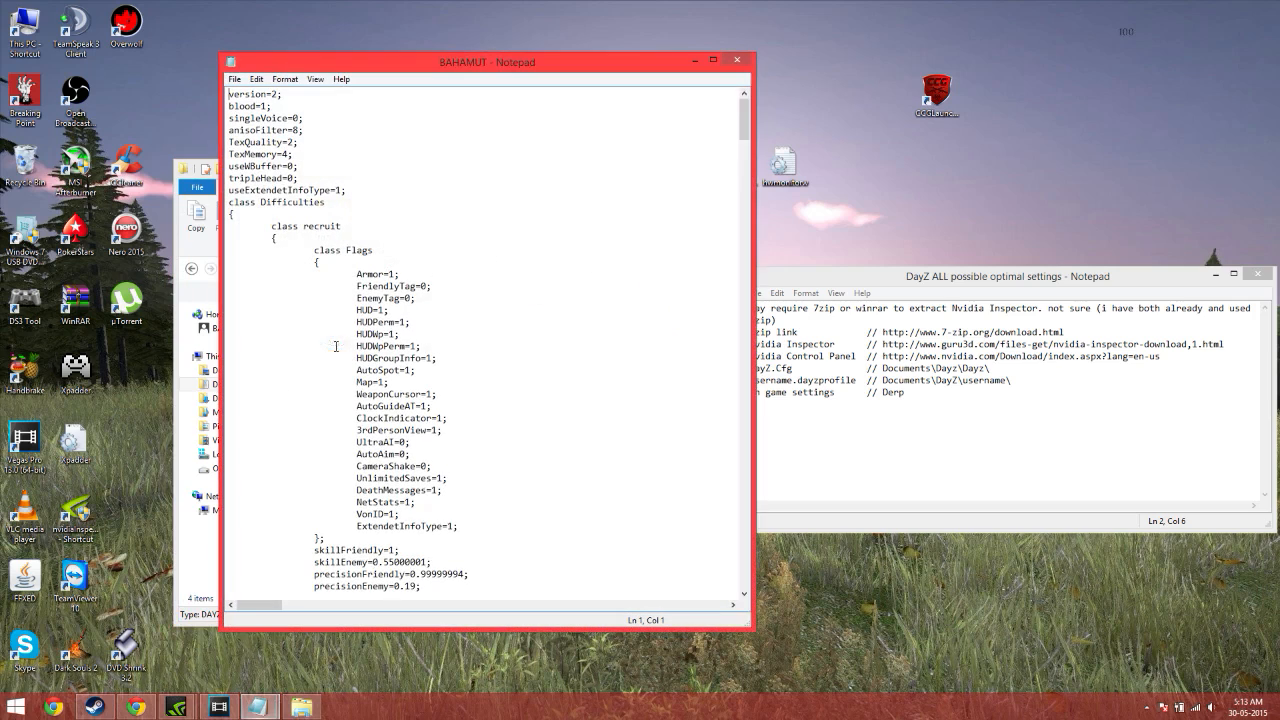
pyautogui.moveTo(372, 188)
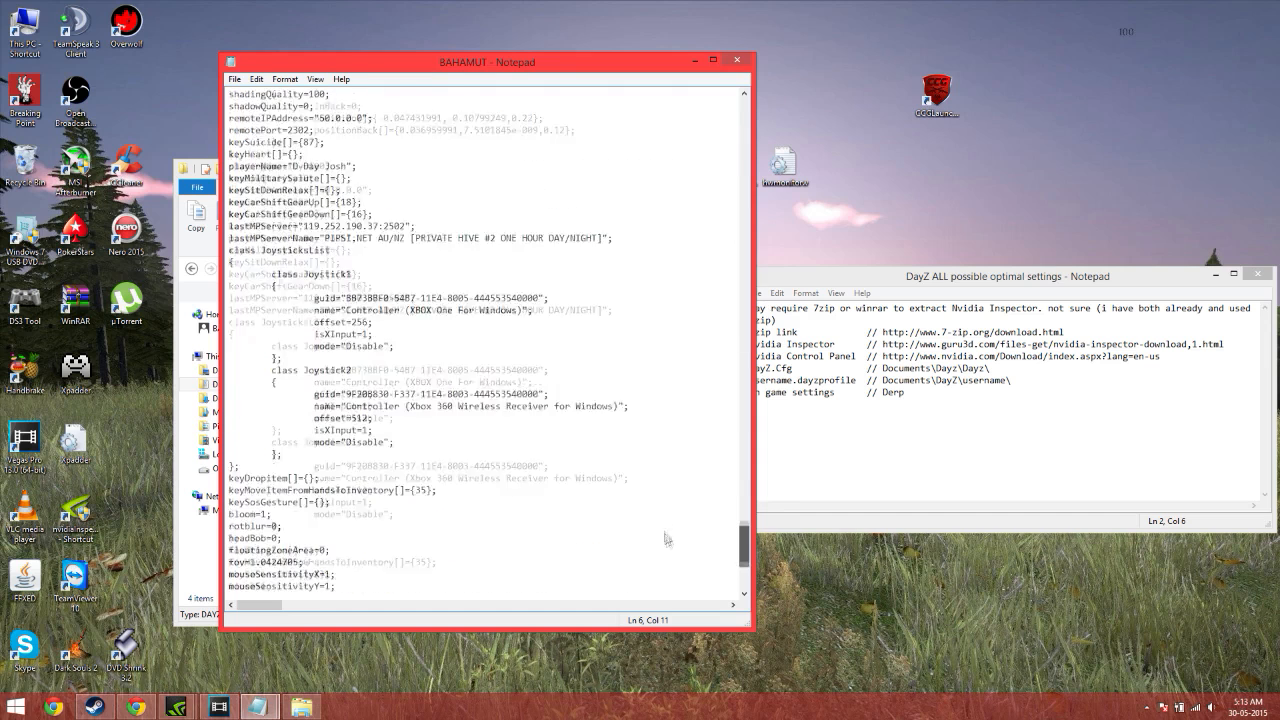
pyautogui.scroll(-3)
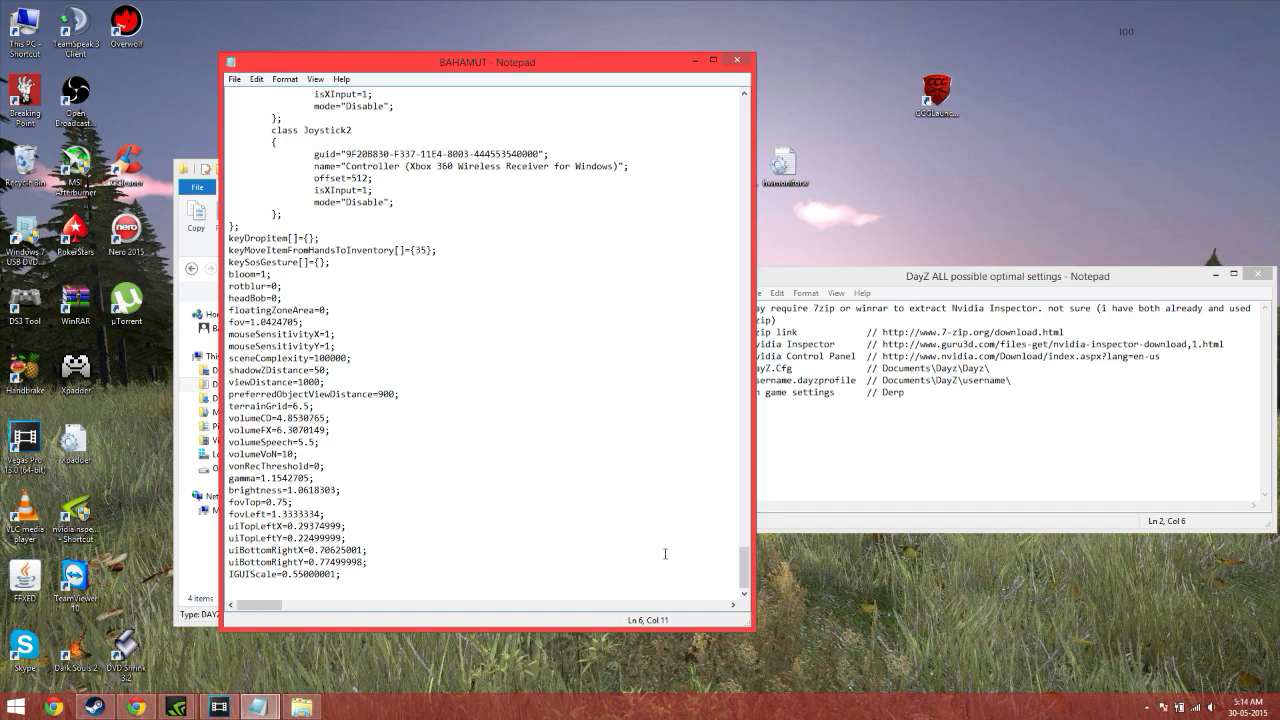
pyautogui.moveTo(678, 540)
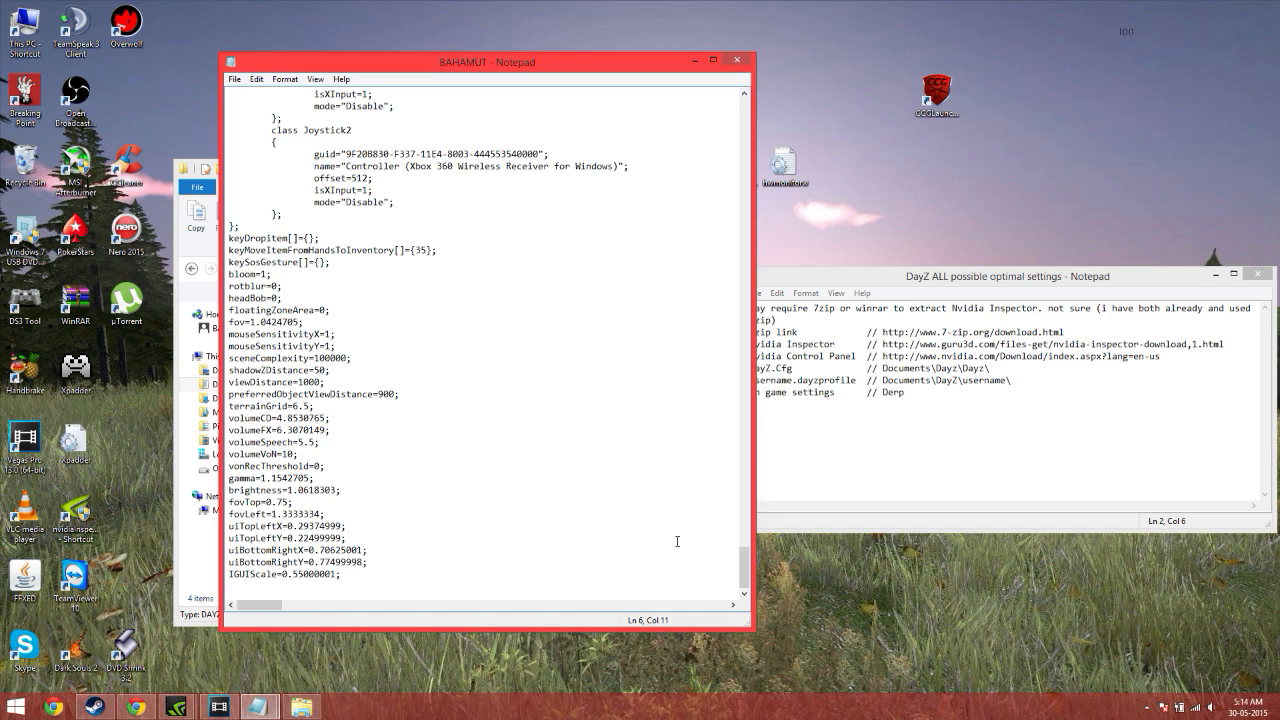
pyautogui.moveTo(568, 464)
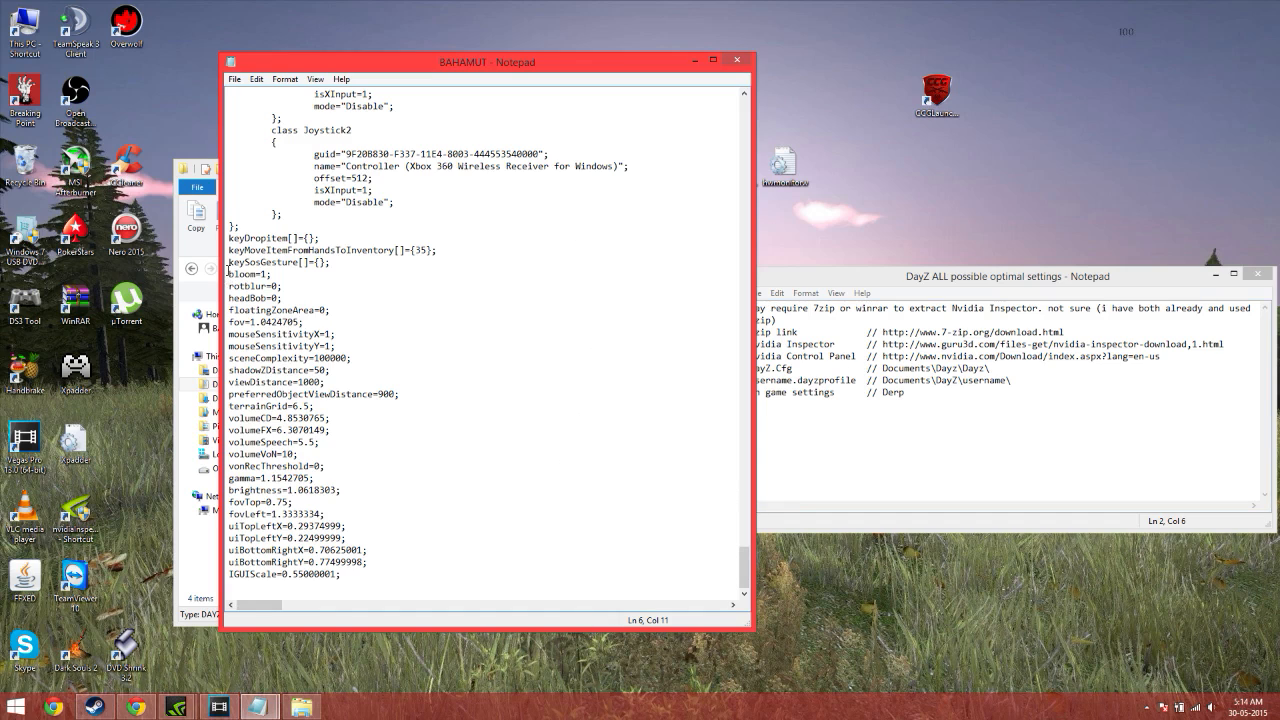
# Step: Edit the preferredObjectViewDistance and terrainGrid values in the BAHAMUT DayZ profile
pyautogui.moveTo(228, 272); pyautogui.dragTo(320, 320)
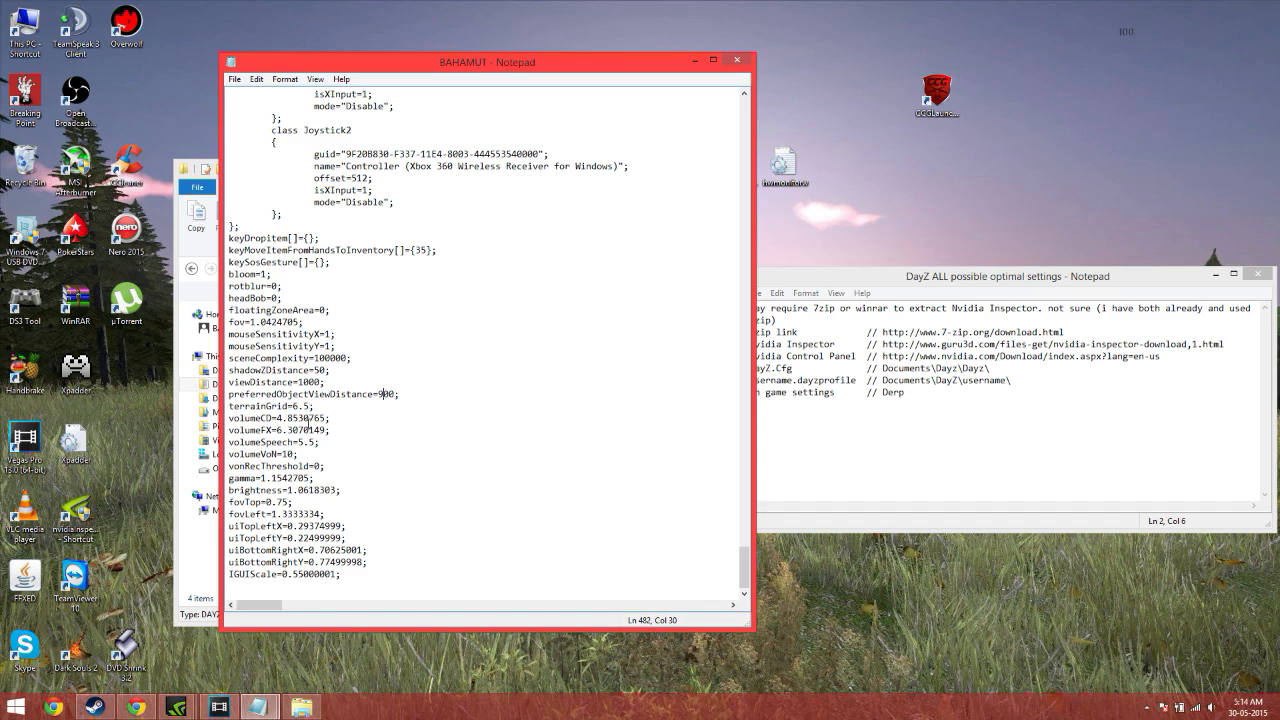
pyautogui.click(388, 390)
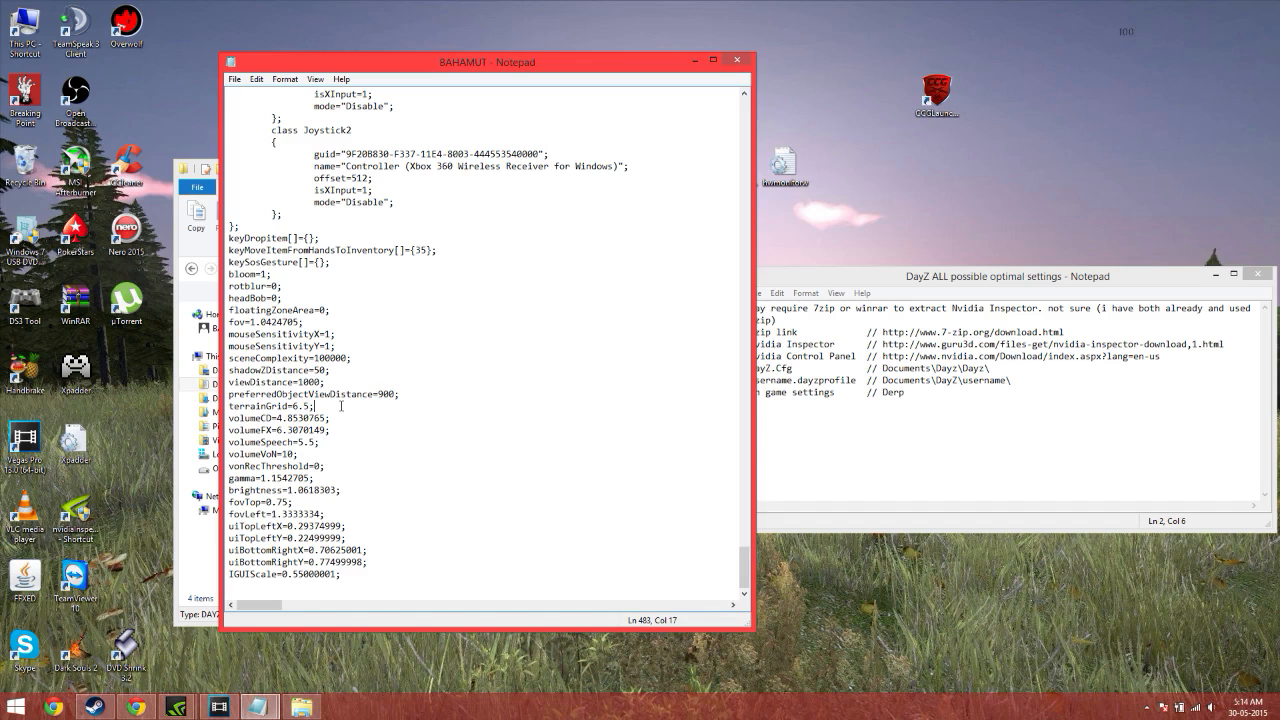
pyautogui.moveTo(340, 404)
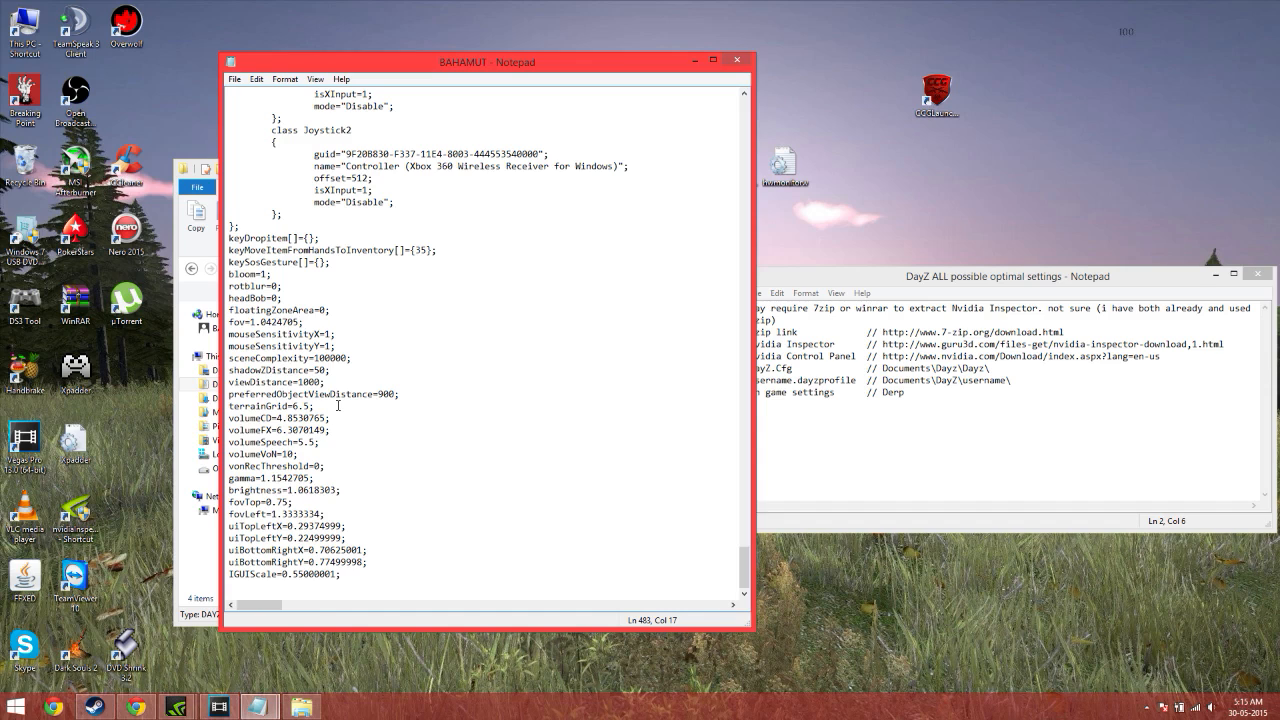
pyautogui.moveTo(336, 404)
pyautogui.write('2')
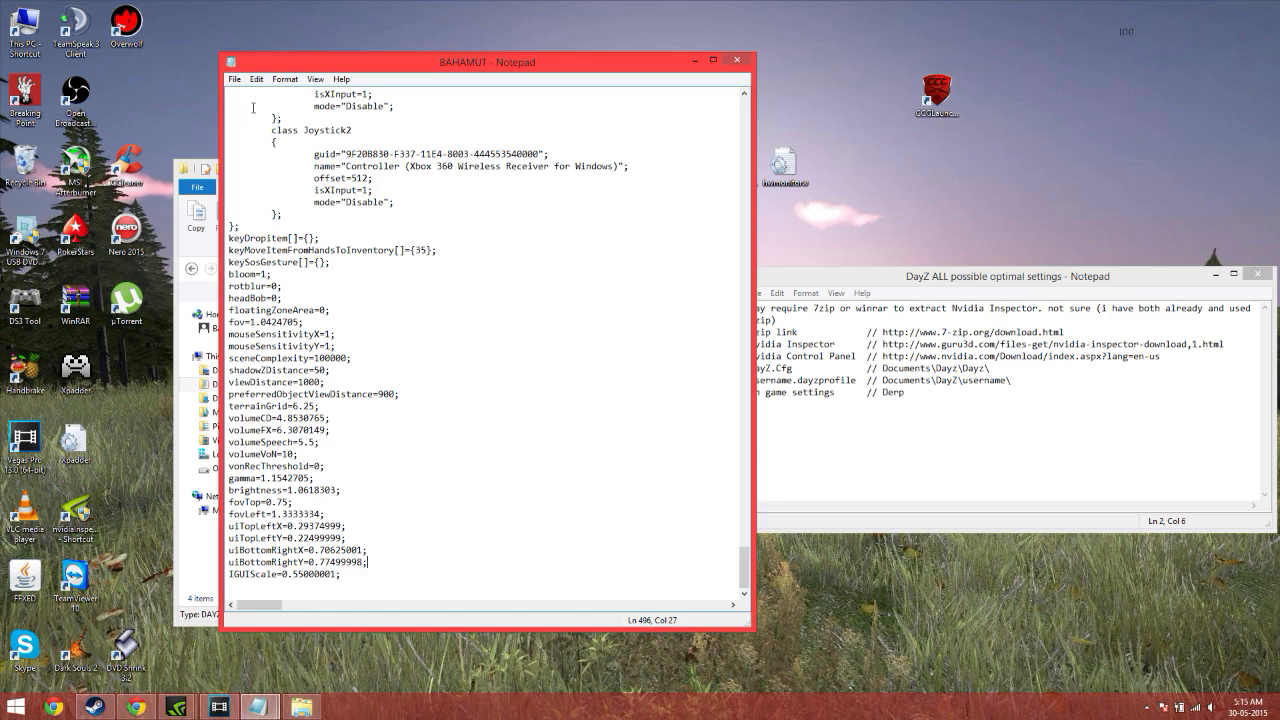
# Step: Save the edited profile and exit Notepad back to the DayZ folder
pyautogui.click(234, 80)
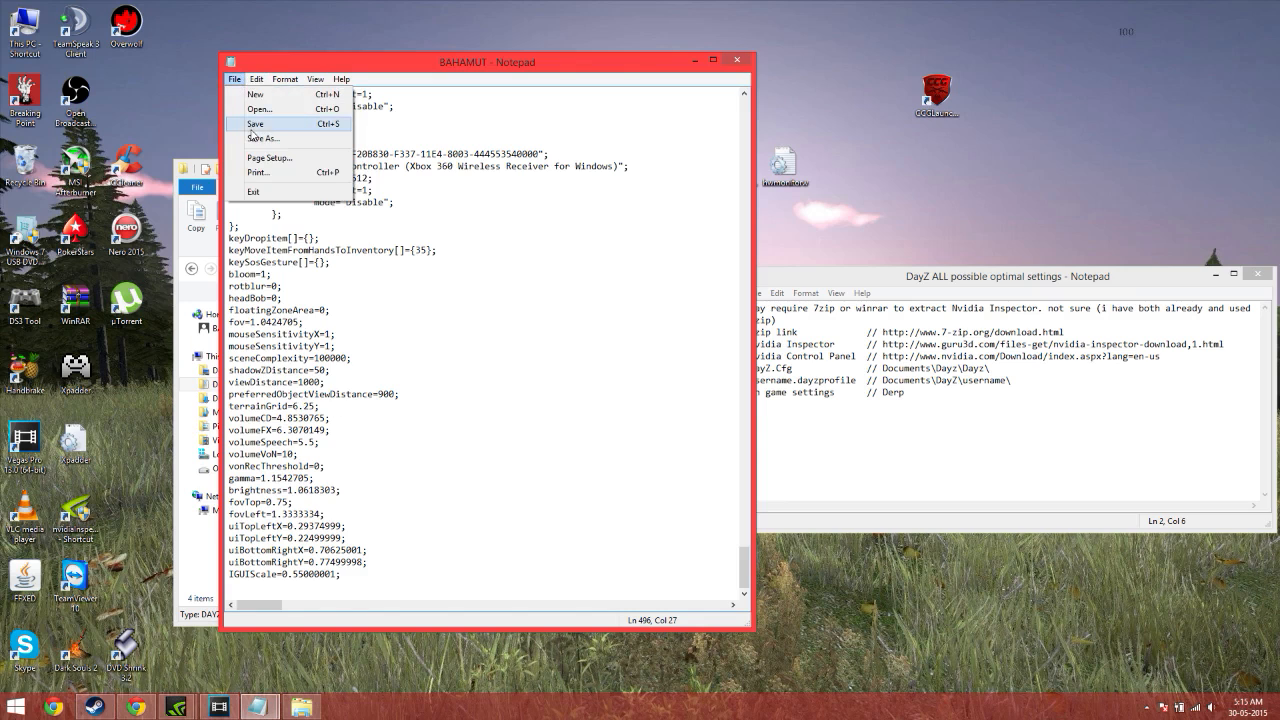
pyautogui.click(256, 124)
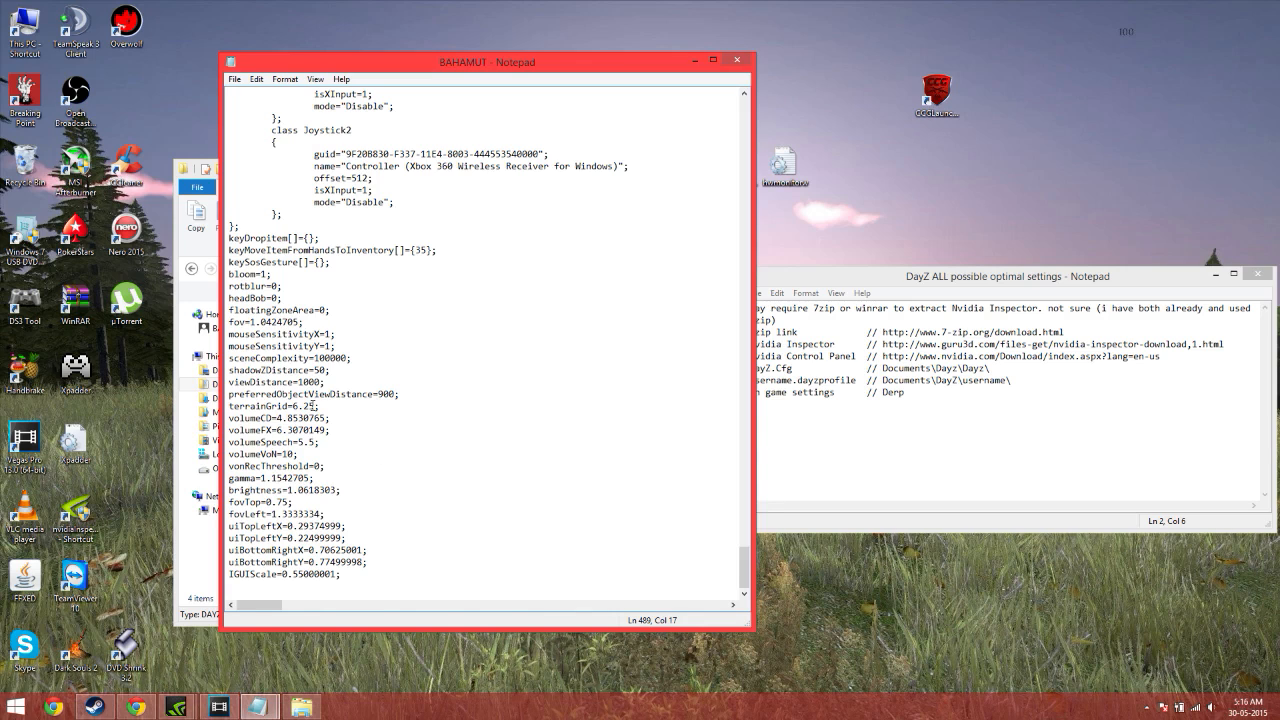
pyautogui.click(314, 404)
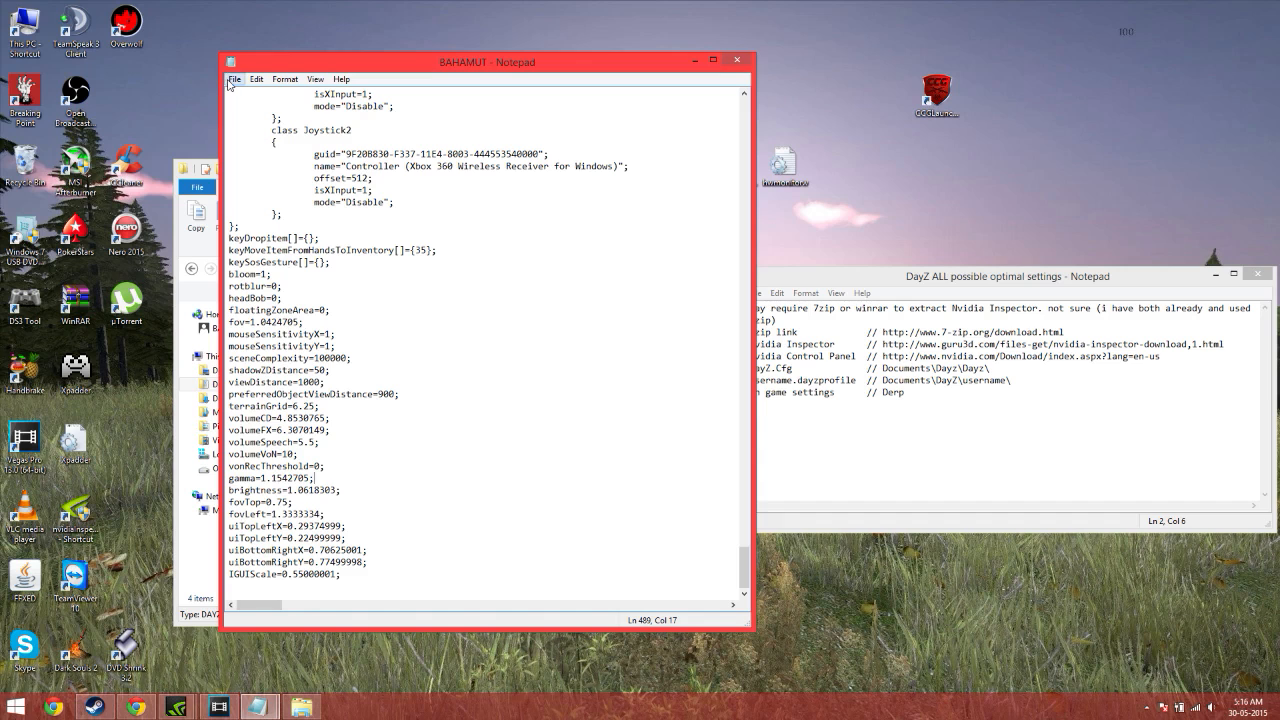
pyautogui.click(340, 80)
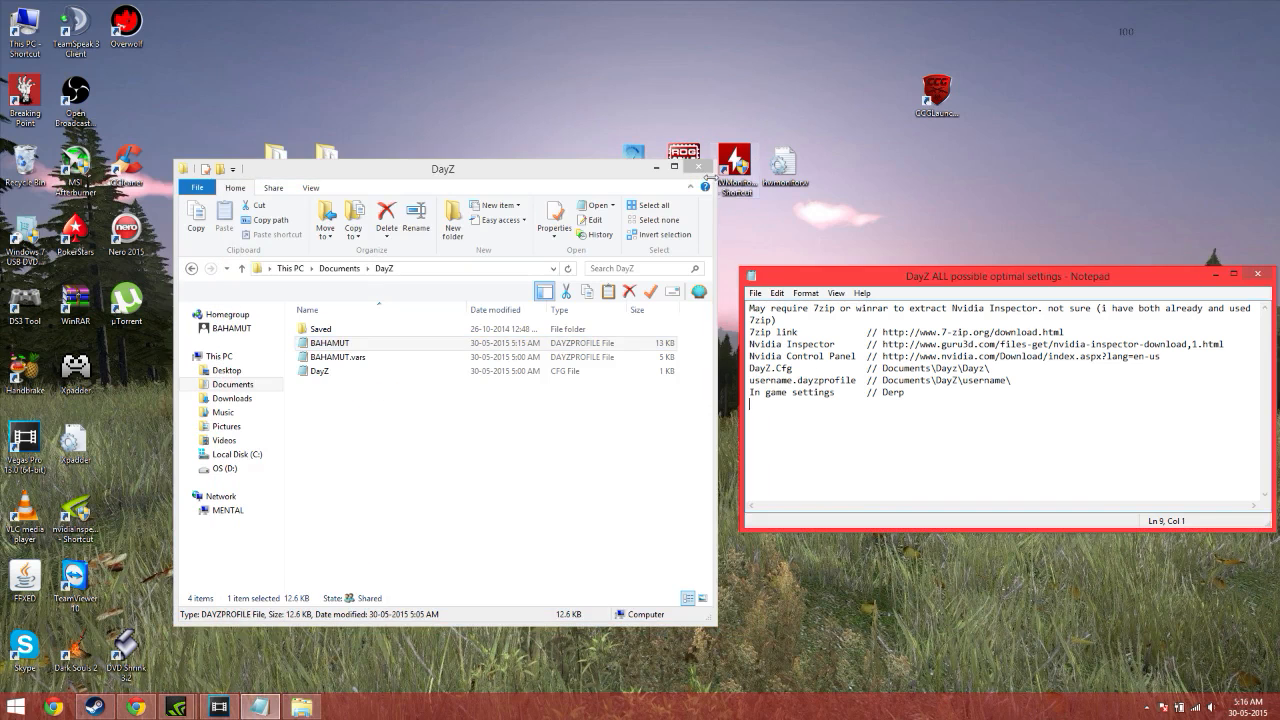
# Step: Close the DayZ folder window and launch DayZ from its desktop shortcut
pyautogui.click(704, 158)
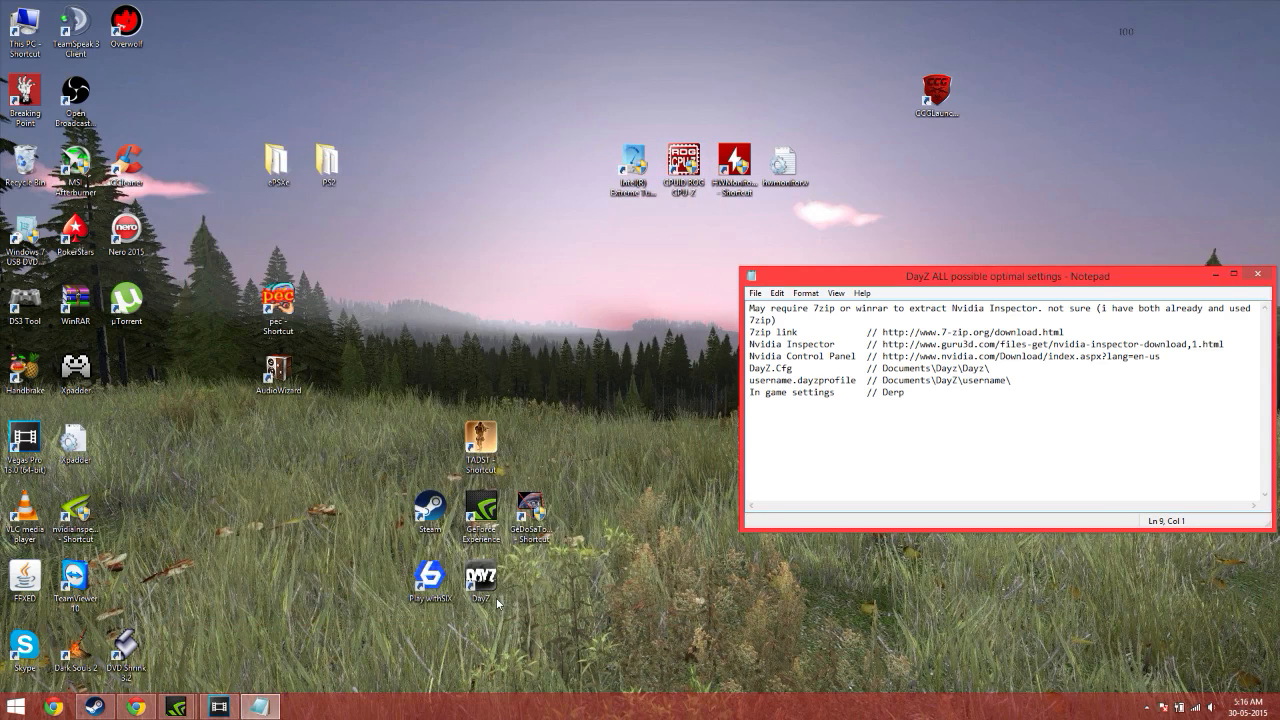
pyautogui.doubleClick(480, 578)
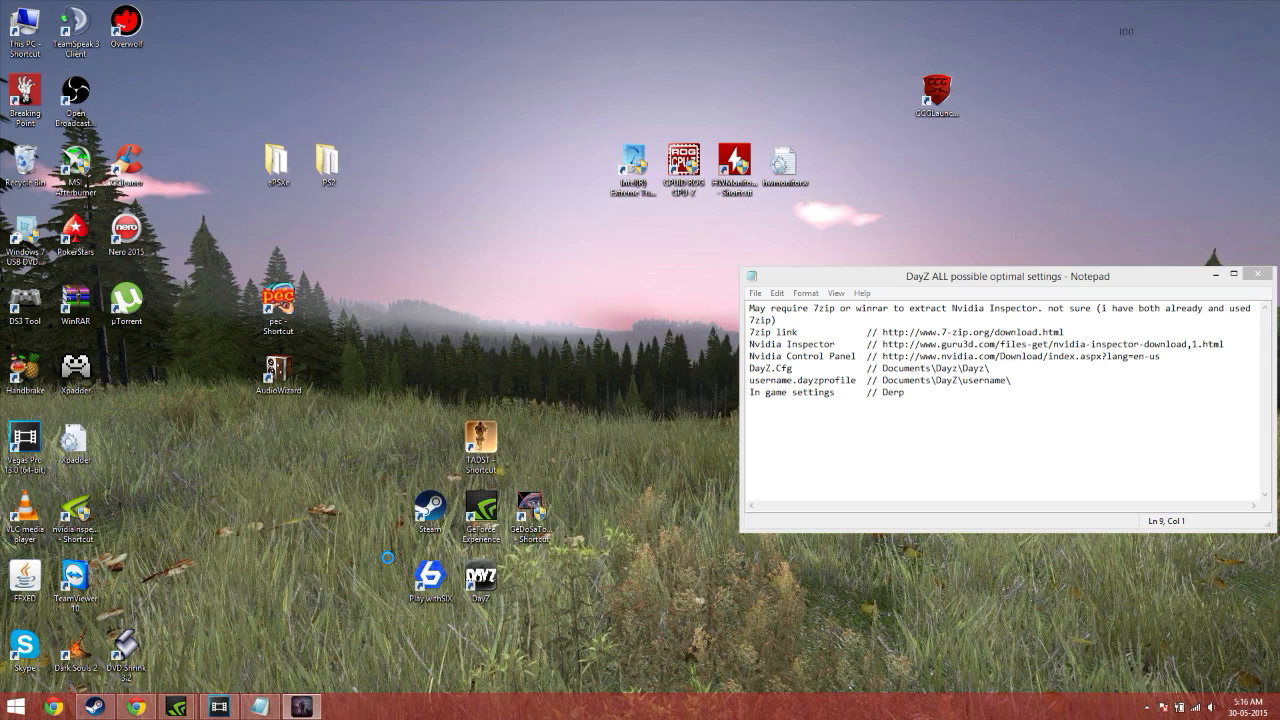
pyautogui.doubleClick(480, 578)
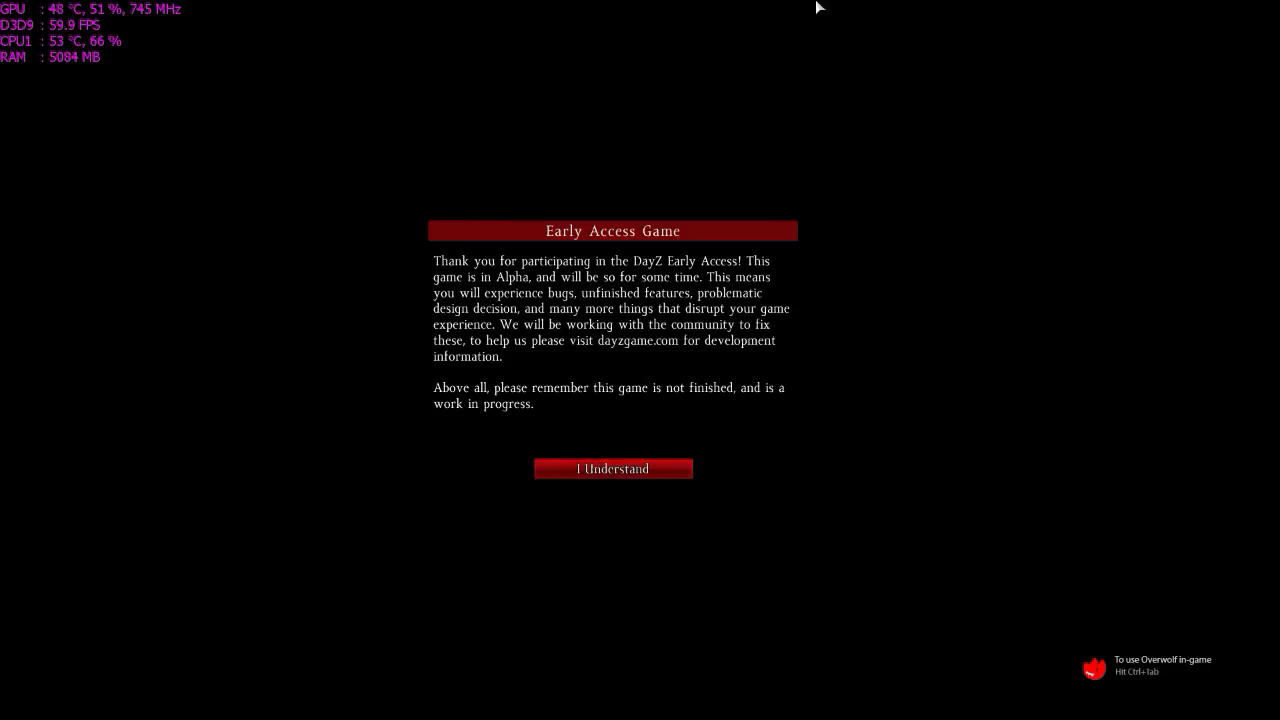
# Step: Accept the Early Access notice with 'I Understand' and enter live gameplay
pyautogui.click(612, 468)
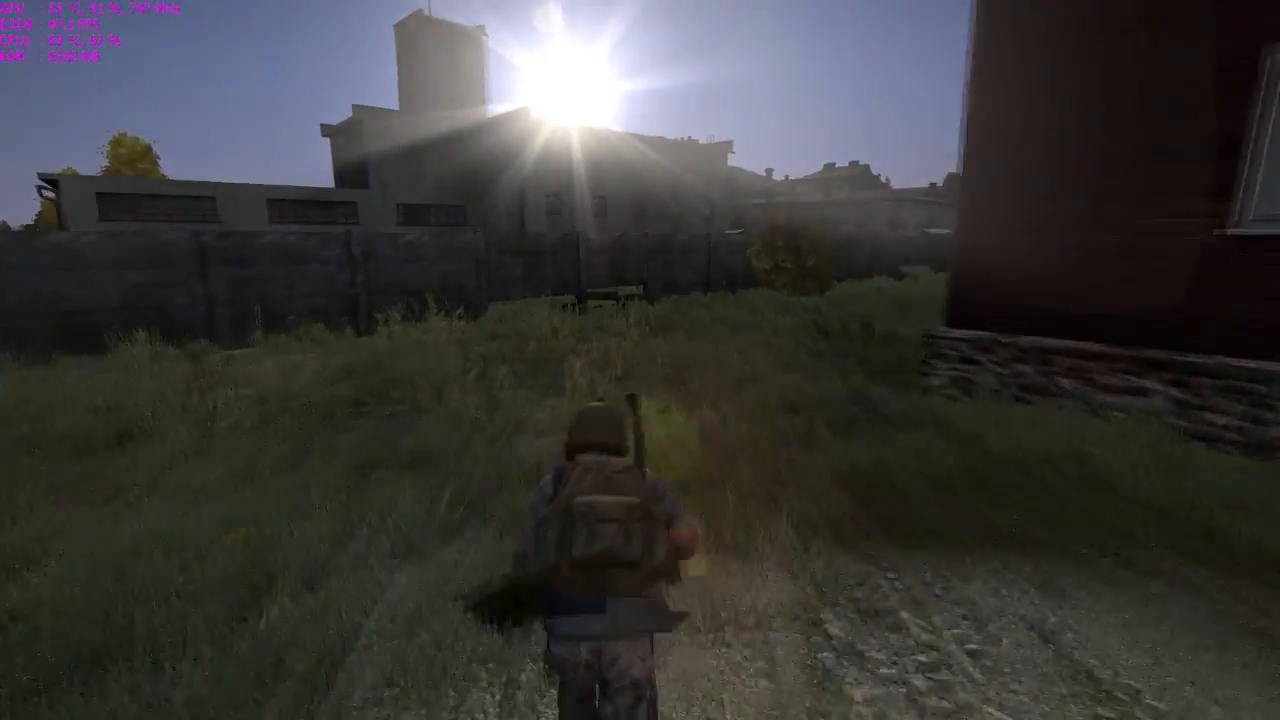